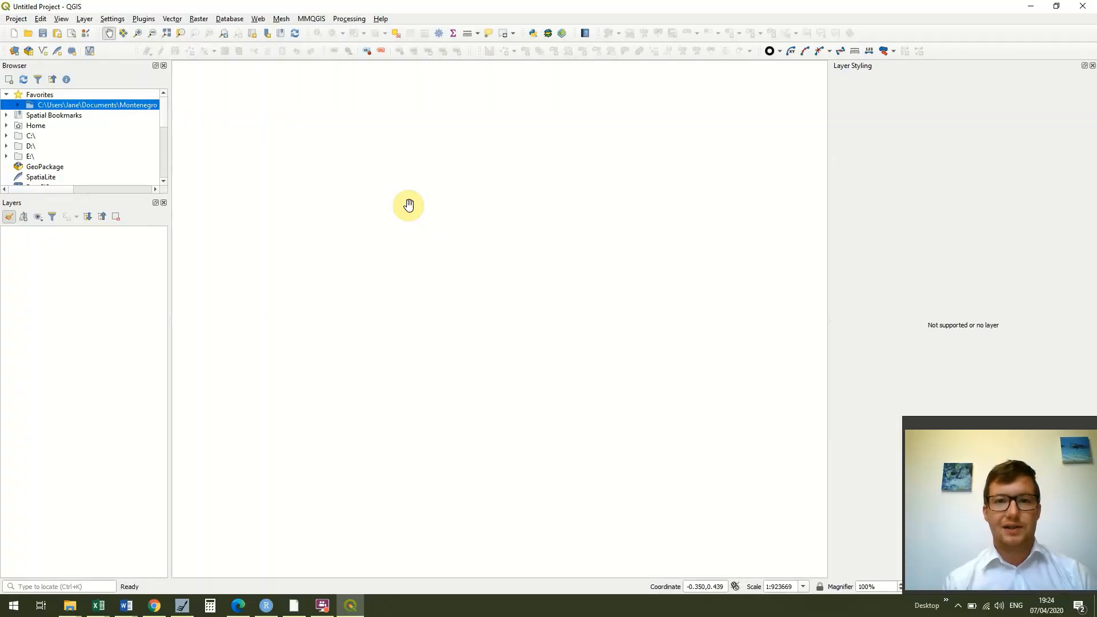
{"action": "mouse_move", "coordinate": [129, 110]}
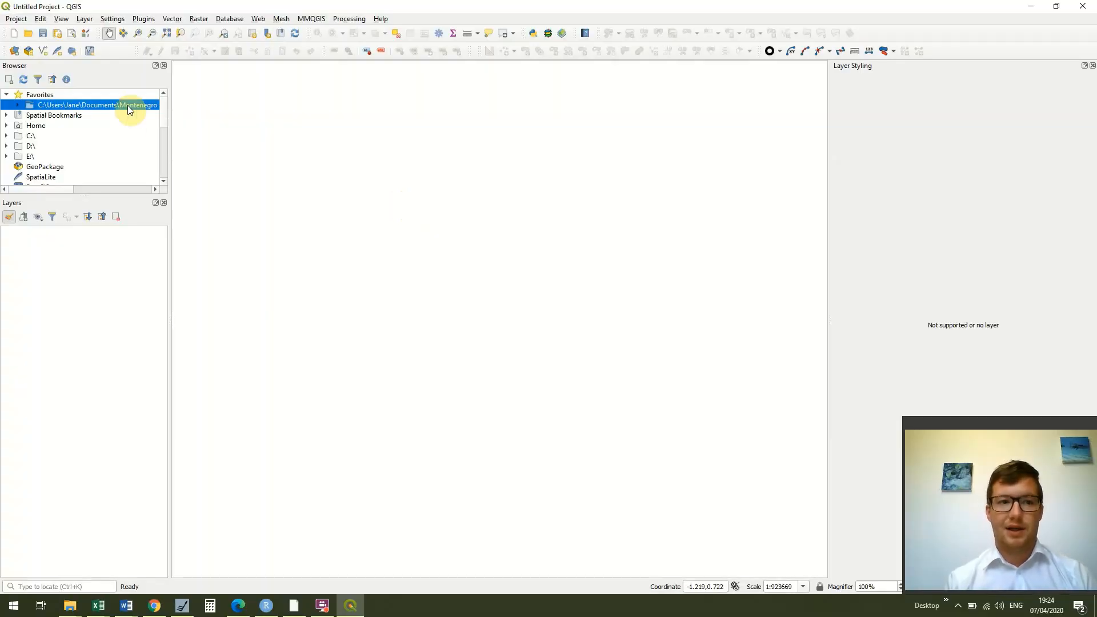
{"action": "mouse_move", "coordinate": [168, 112]}
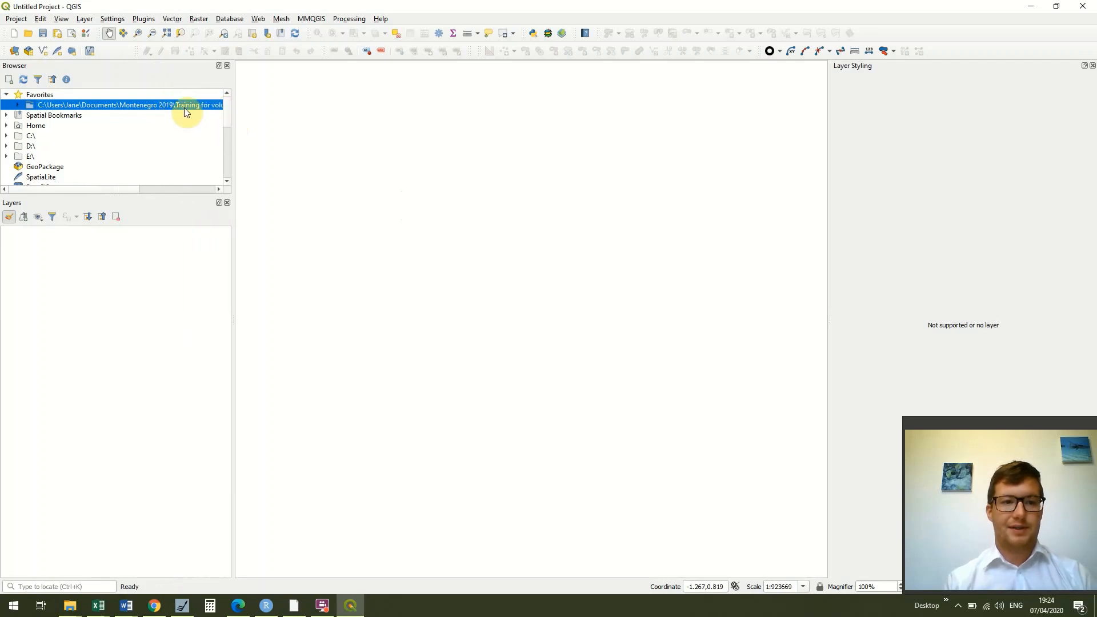
Expand the favourites into QGIS Lesson 8 > CAN_adm and select the CAN_adm1.shp shapefile.
{"action": "left_click", "coordinate": [11, 104]}
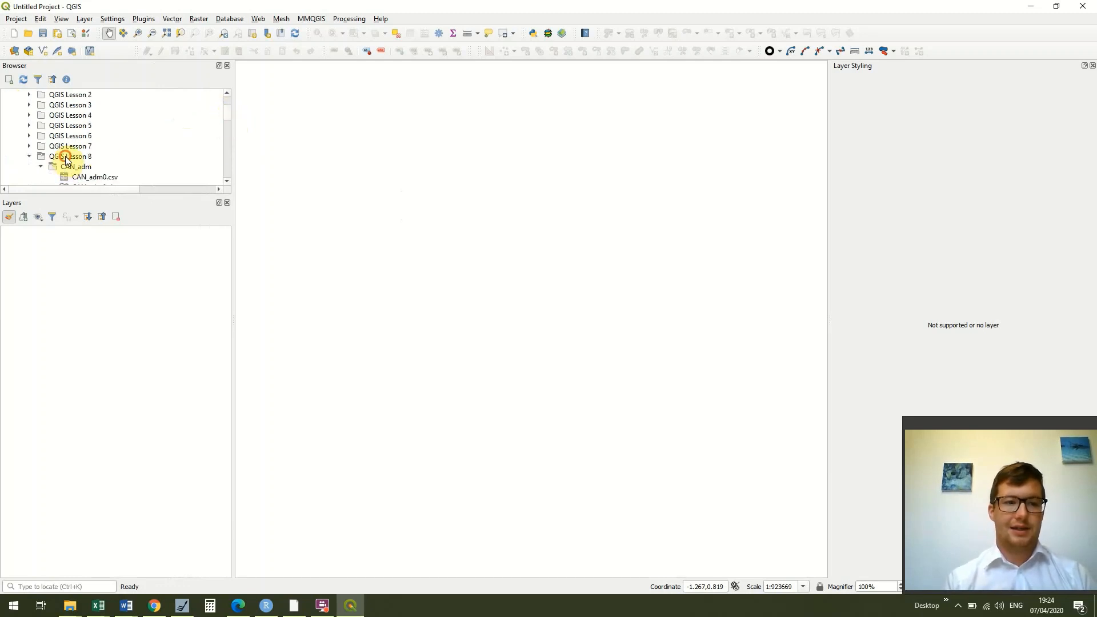
{"action": "left_click", "coordinate": [69, 157]}
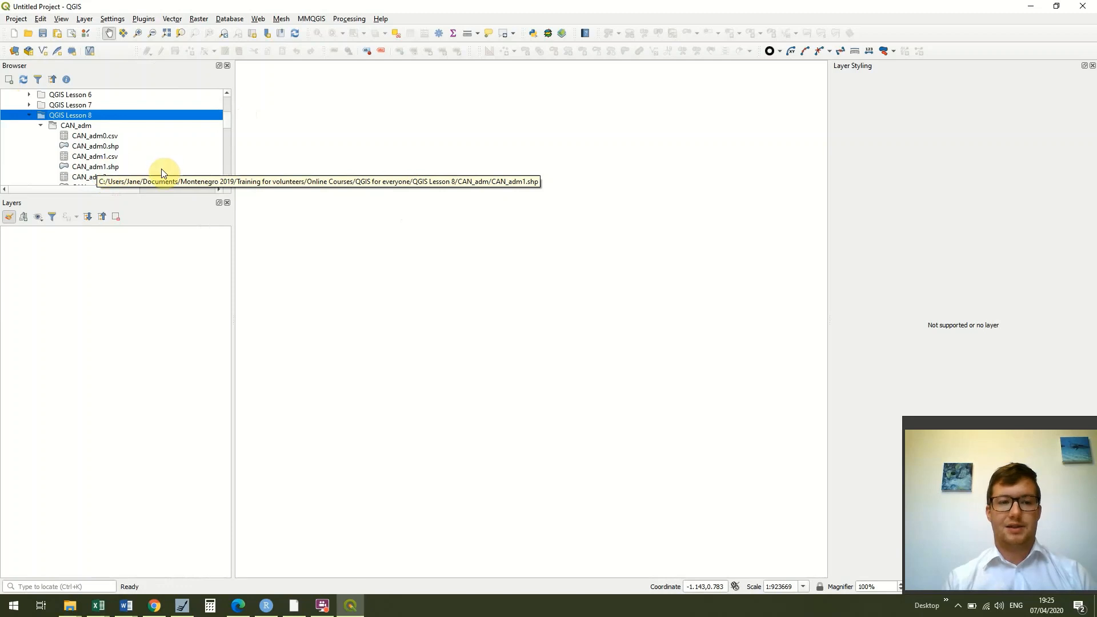
{"action": "left_click_drag", "start_coordinate": [95, 167], "coordinate": [258, 201]}
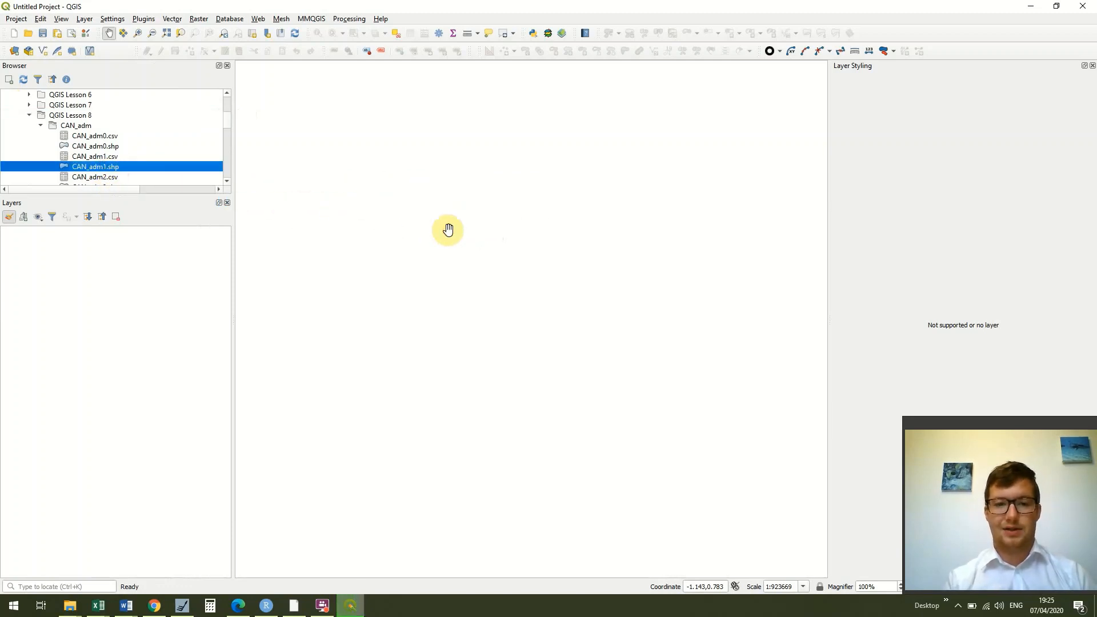
Load CAN_adm1.shp so Canada's provinces appear in orange, then bring up the layer's context menu.
{"action": "double_click", "coordinate": [95, 167]}
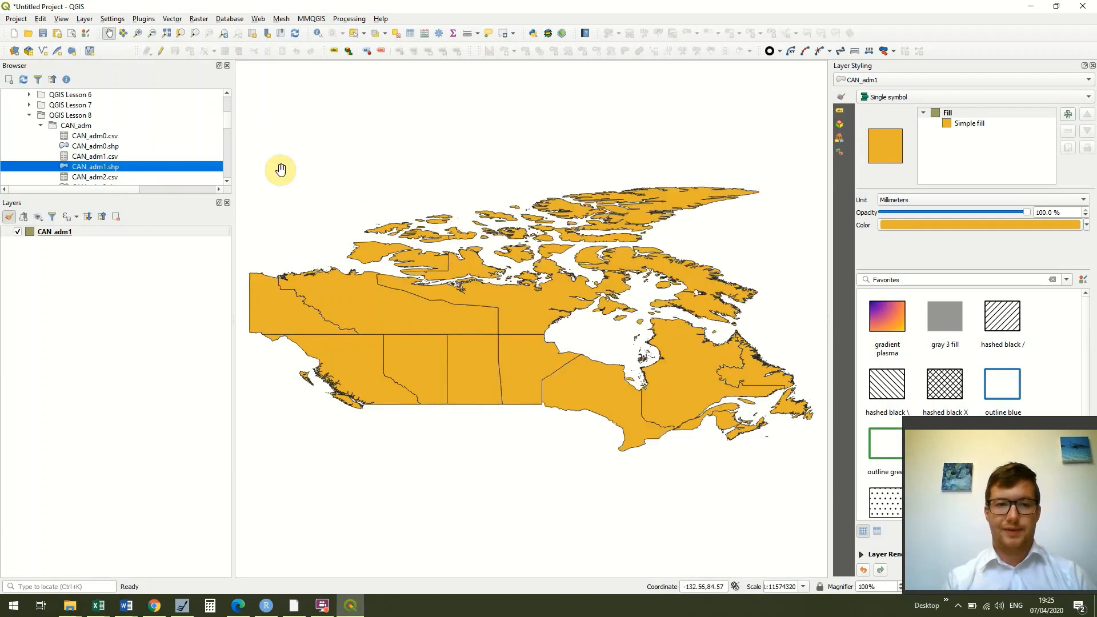
{"action": "mouse_move", "coordinate": [235, 141]}
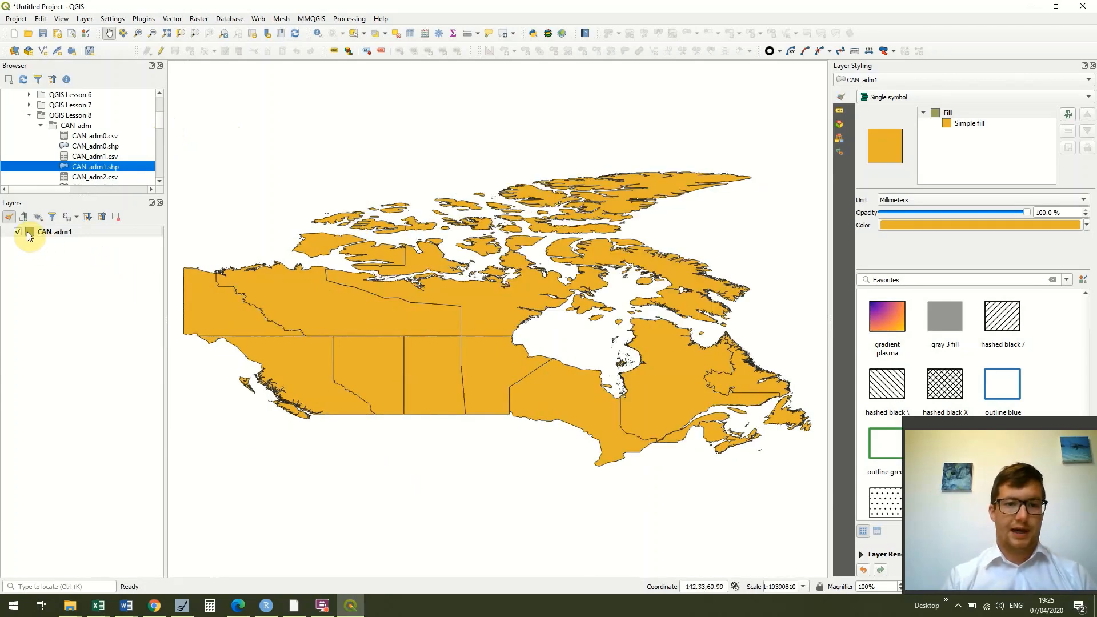
{"action": "mouse_move", "coordinate": [52, 232]}
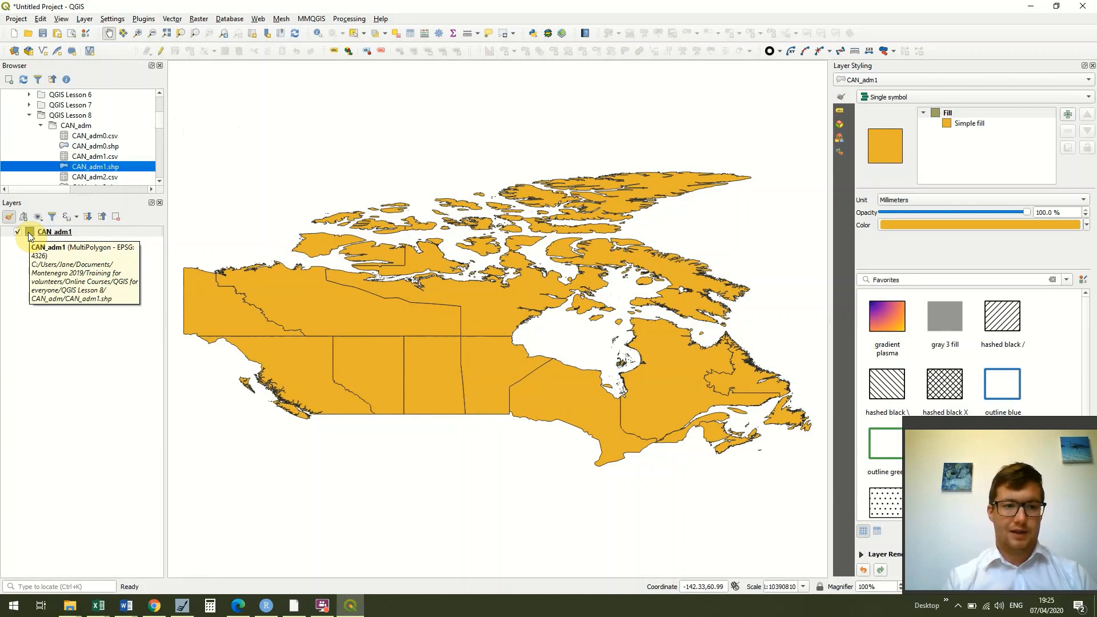
{"action": "mouse_move", "coordinate": [82, 236]}
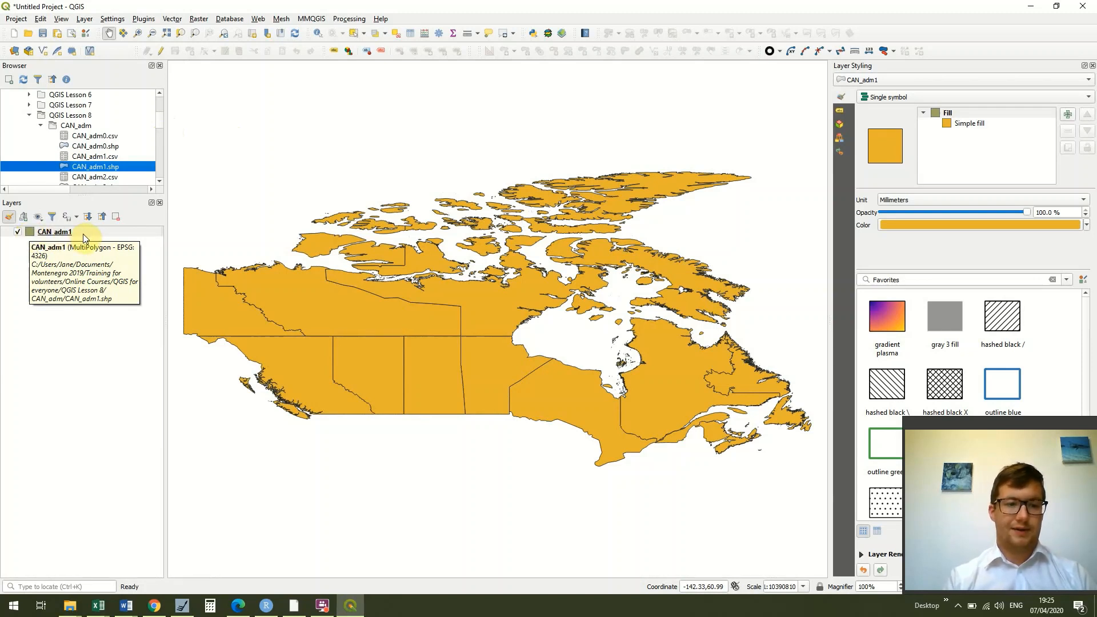
{"action": "right_click", "coordinate": [54, 232]}
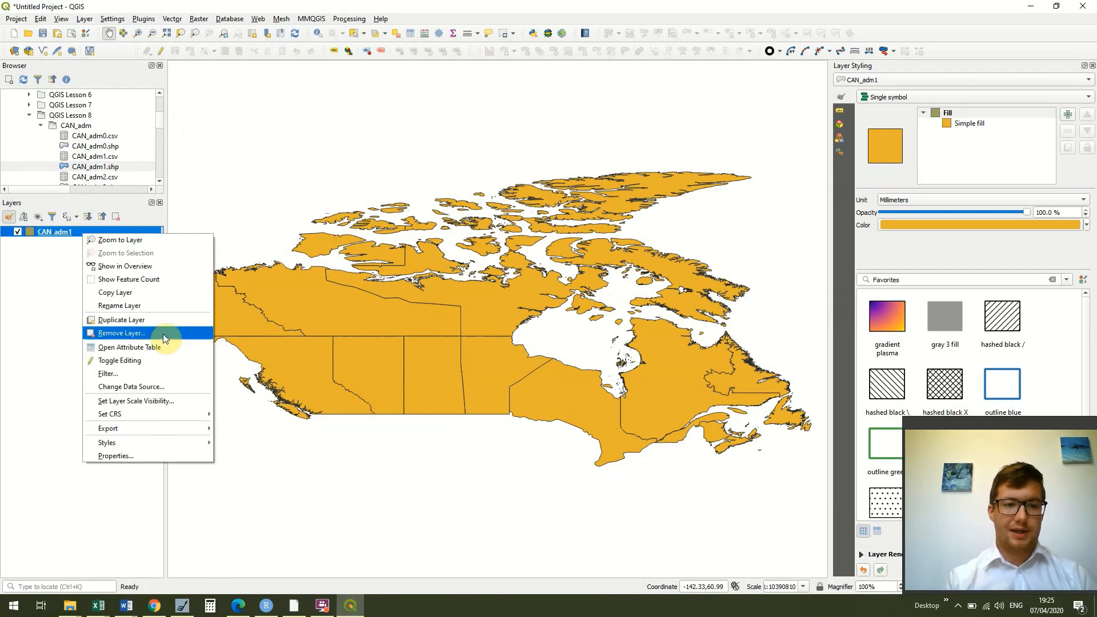
Open the CAN_adm1 attribute table listing the 15 province and territory records.
{"action": "left_click", "coordinate": [129, 348]}
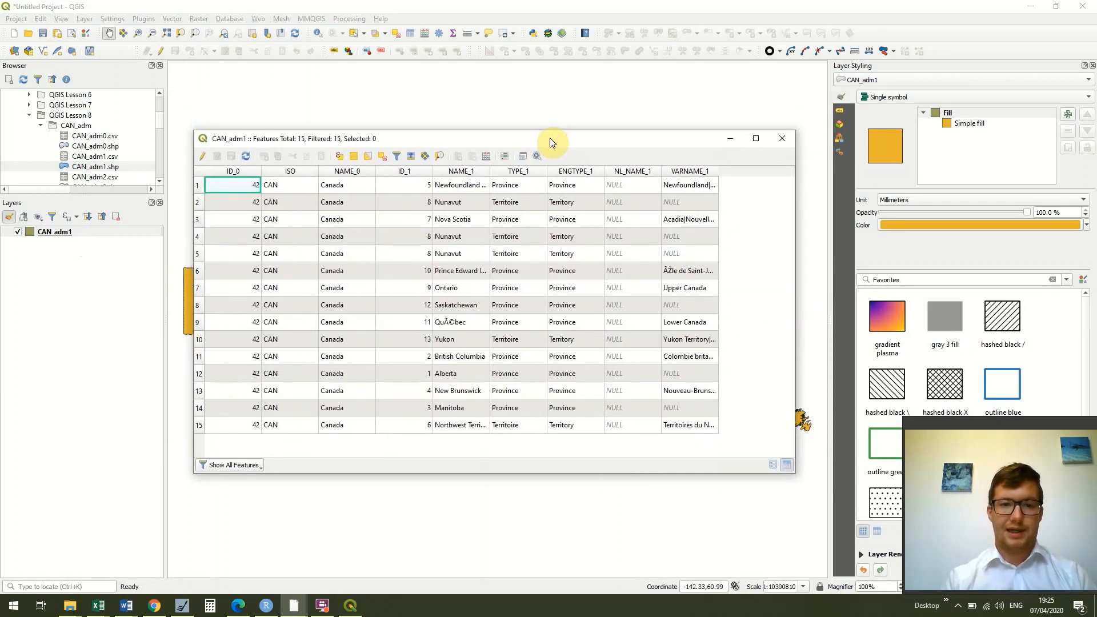
{"action": "mouse_move", "coordinate": [459, 171]}
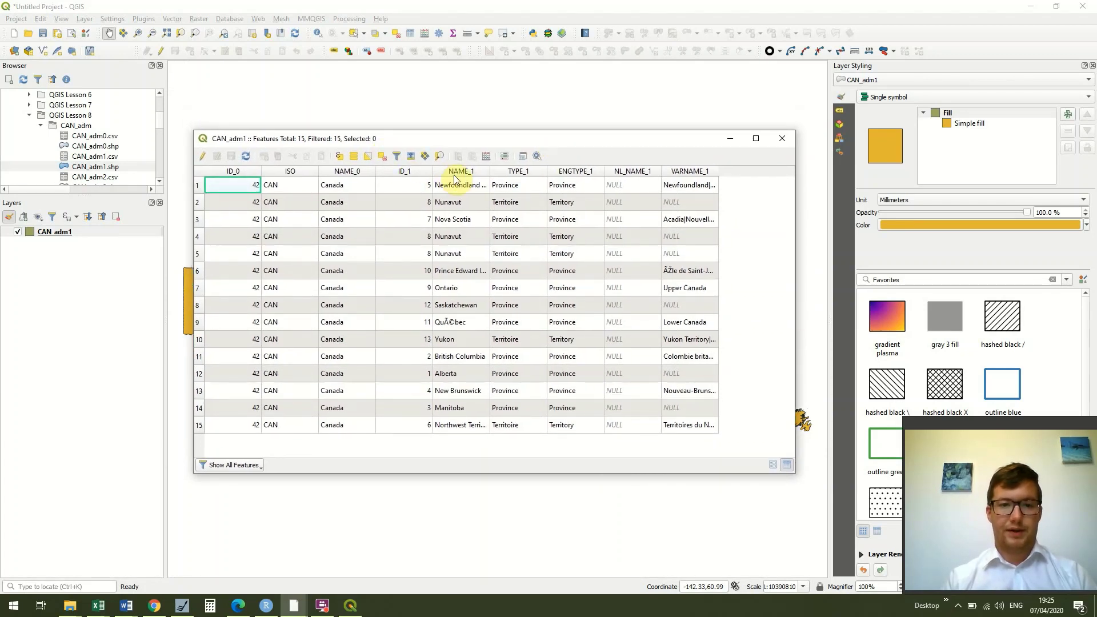
{"action": "mouse_move", "coordinate": [502, 170]}
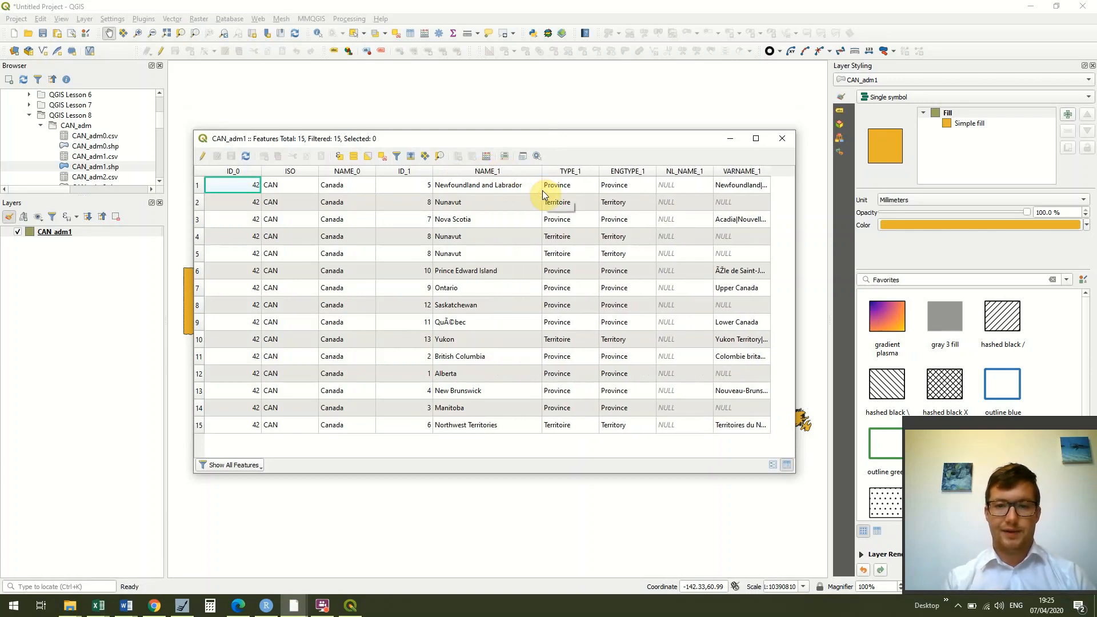
{"action": "mouse_move", "coordinate": [493, 236]}
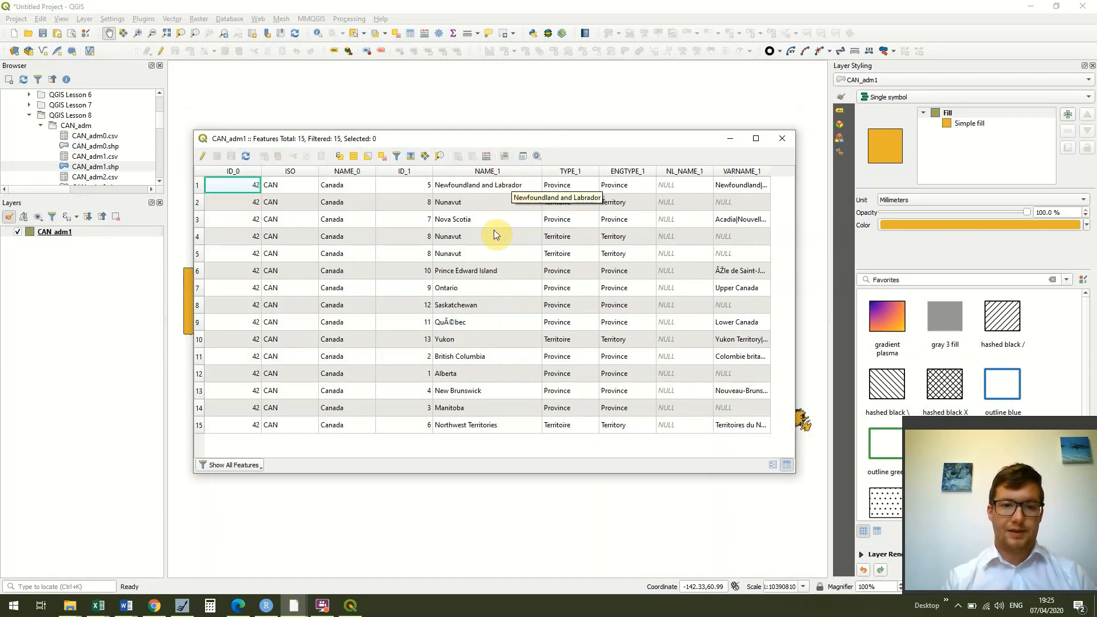
{"action": "mouse_move", "coordinate": [466, 296]}
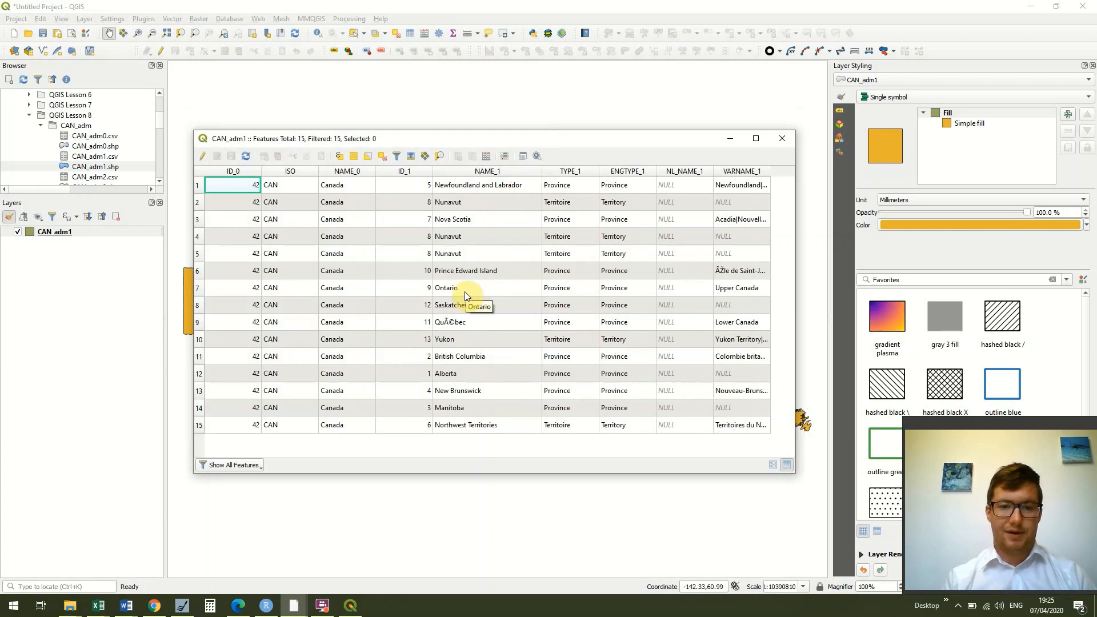
{"action": "mouse_move", "coordinate": [434, 450]}
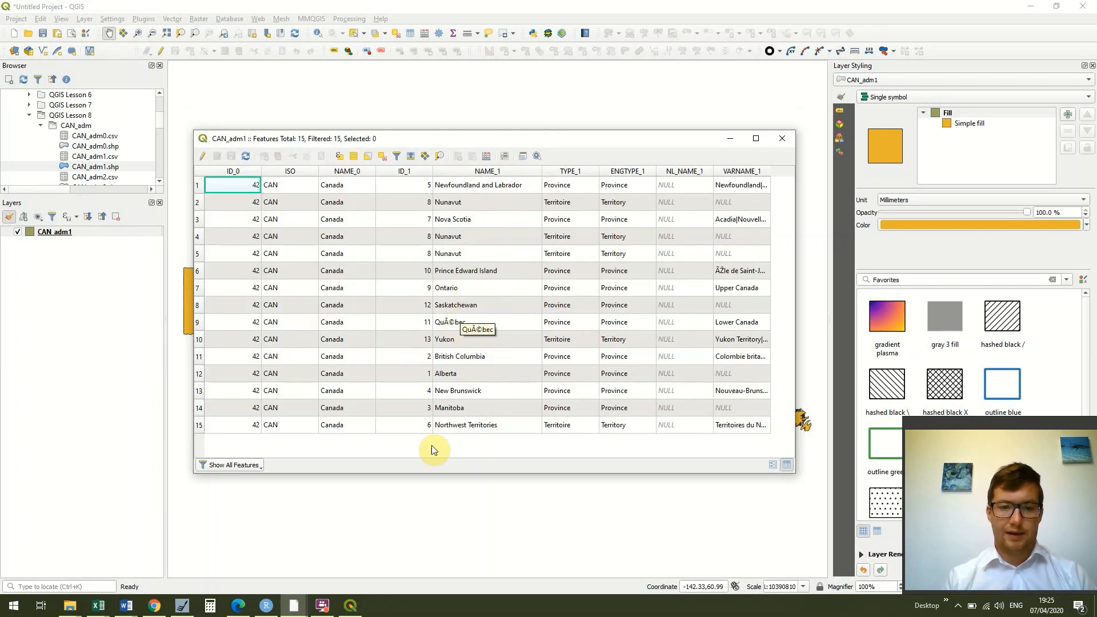
{"action": "mouse_move", "coordinate": [457, 325]}
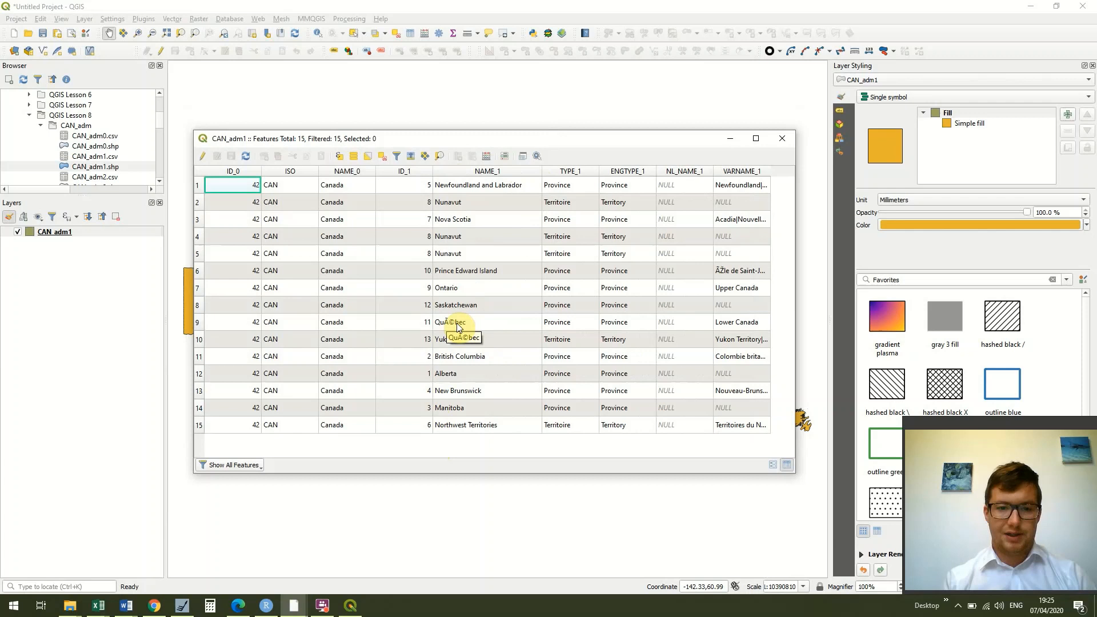
{"action": "mouse_move", "coordinate": [270, 138]}
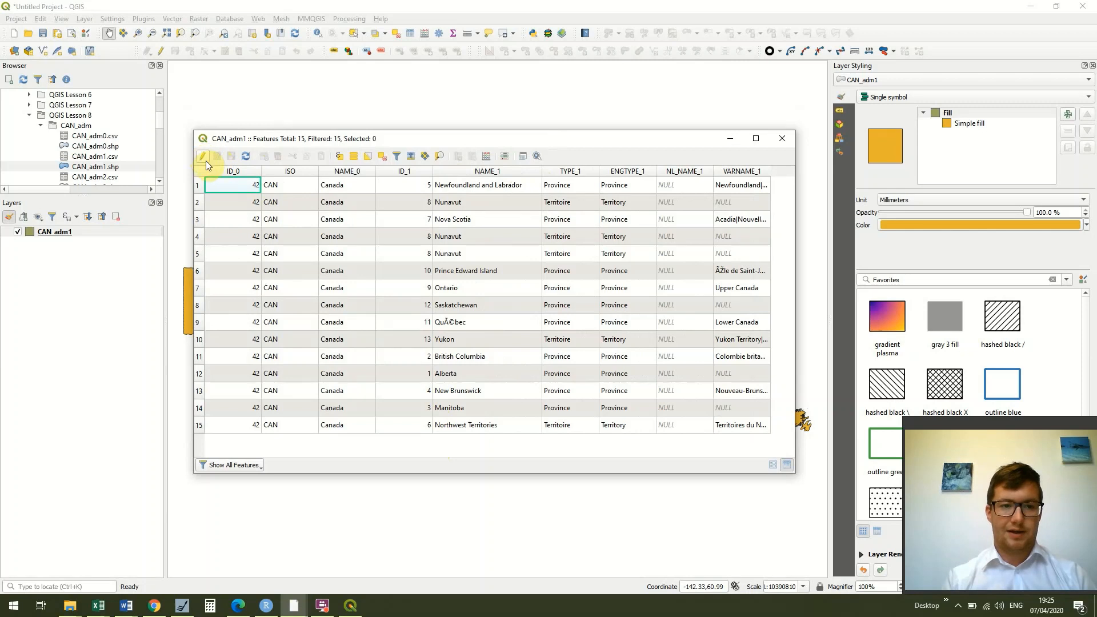
Edit the garbled Québec NAME_1 value to 'Quebec' and save the change to the layer.
{"action": "left_click", "coordinate": [204, 157]}
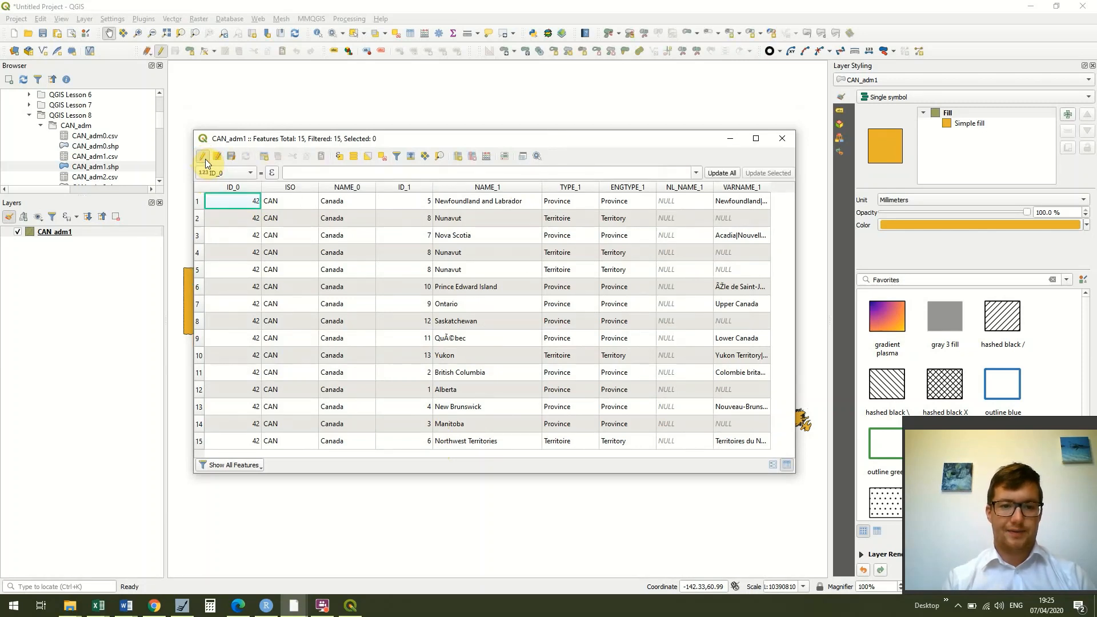
{"action": "double_click", "coordinate": [452, 339]}
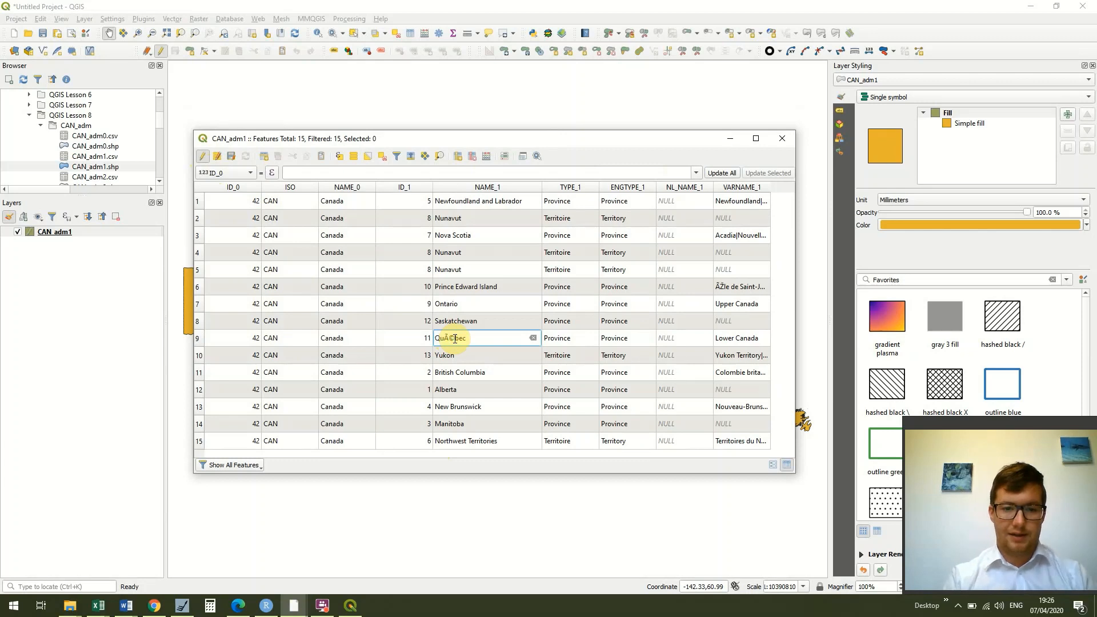
{"action": "type", "text": "Quebec"}
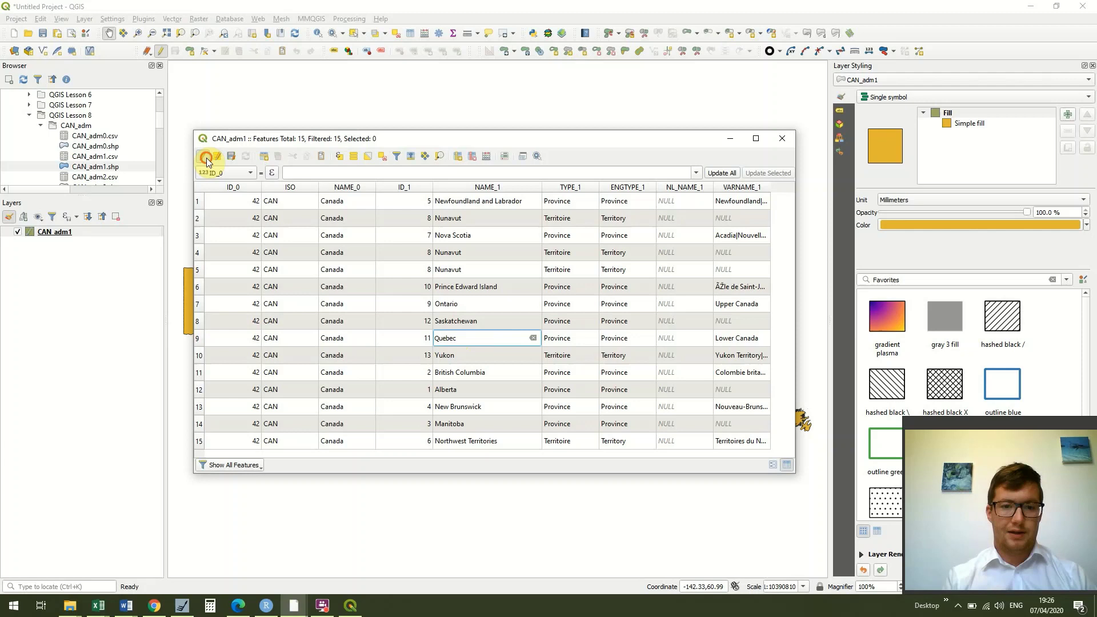
{"action": "left_click", "coordinate": [208, 155]}
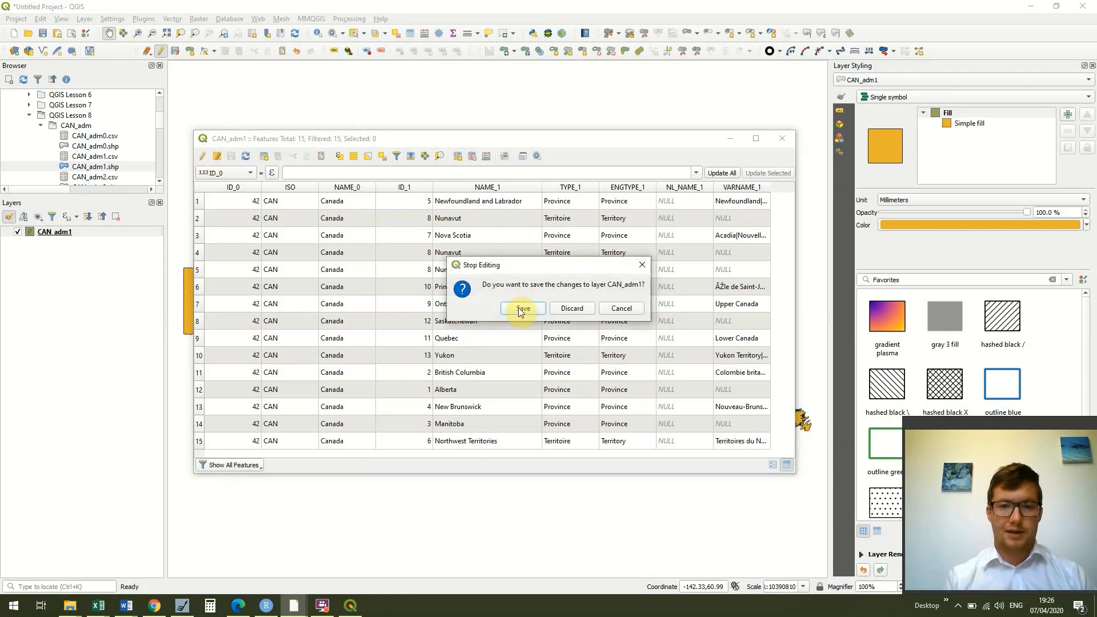
{"action": "left_click", "coordinate": [522, 308]}
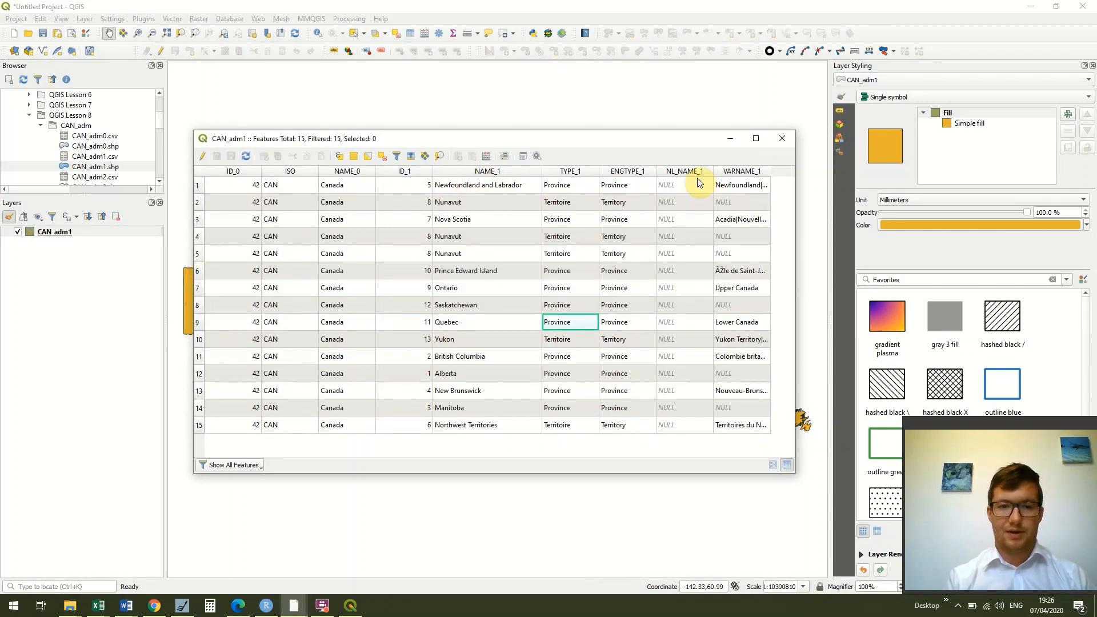
{"action": "mouse_move", "coordinate": [782, 139]}
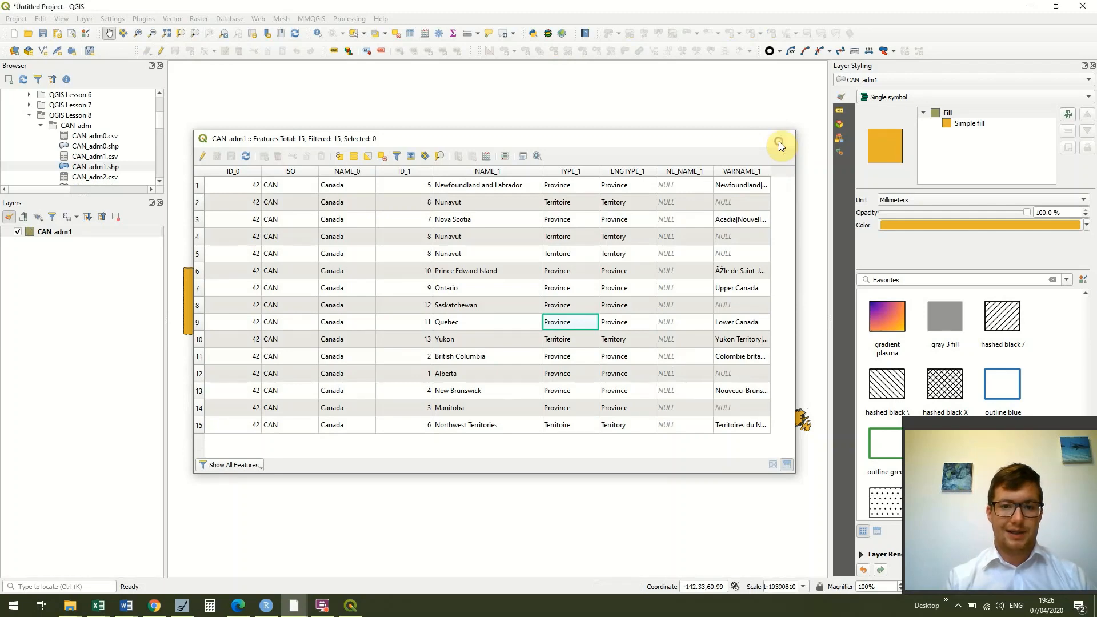
Close the attribute table and set CAN_adm1 symbology to Categorized on the NAME_1 field.
{"action": "left_click", "coordinate": [781, 145]}
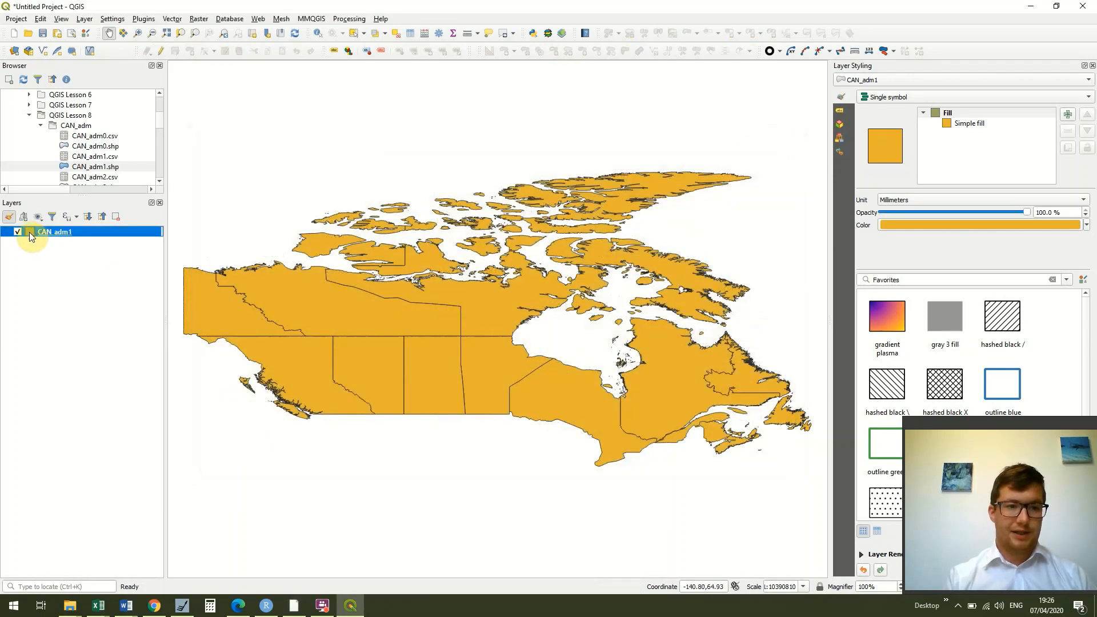
{"action": "mouse_move", "coordinate": [52, 232]}
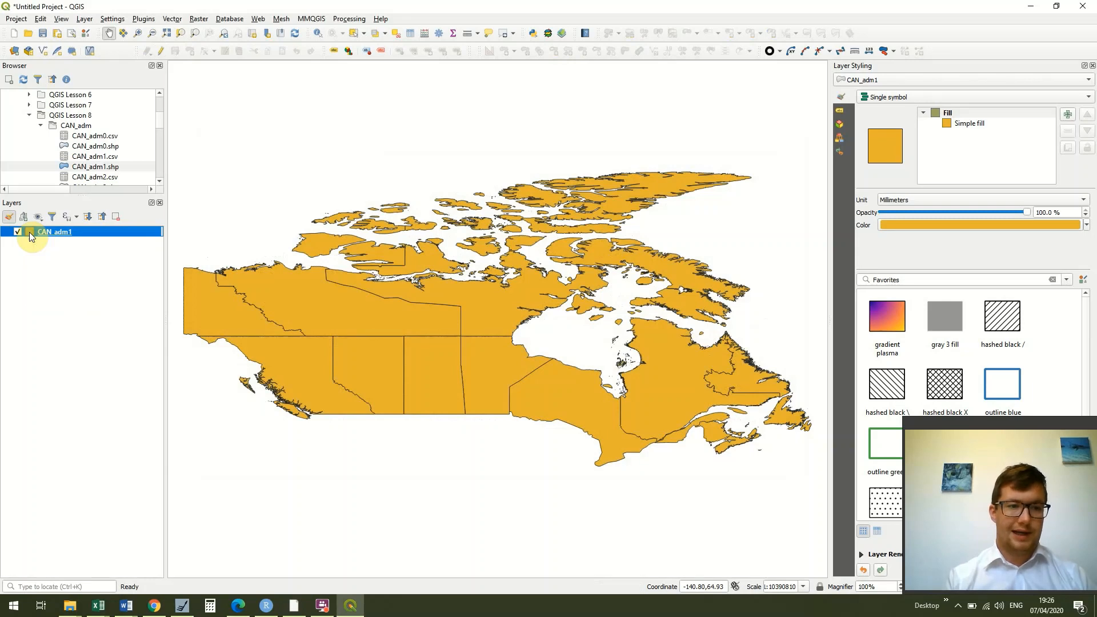
{"action": "double_click", "coordinate": [54, 232]}
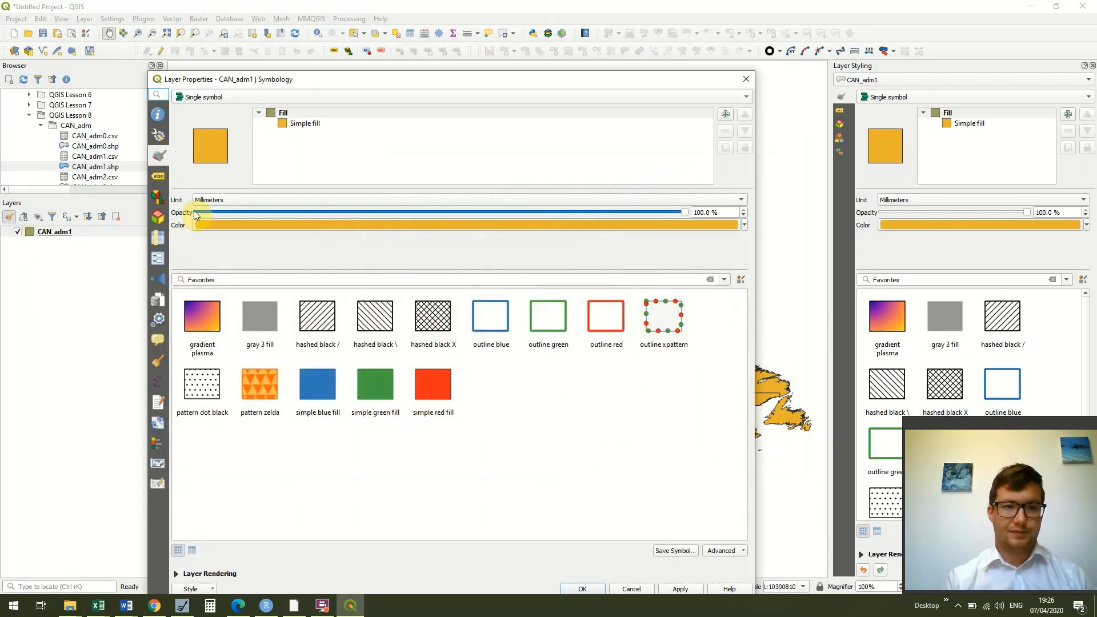
{"action": "mouse_move", "coordinate": [363, 120]}
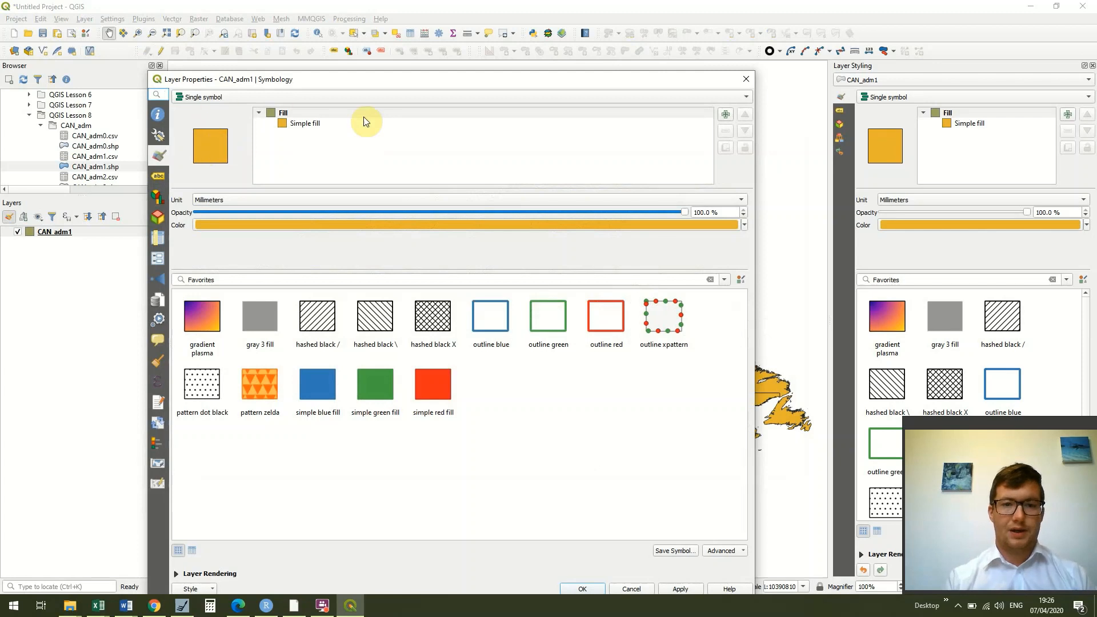
{"action": "left_click", "coordinate": [745, 96]}
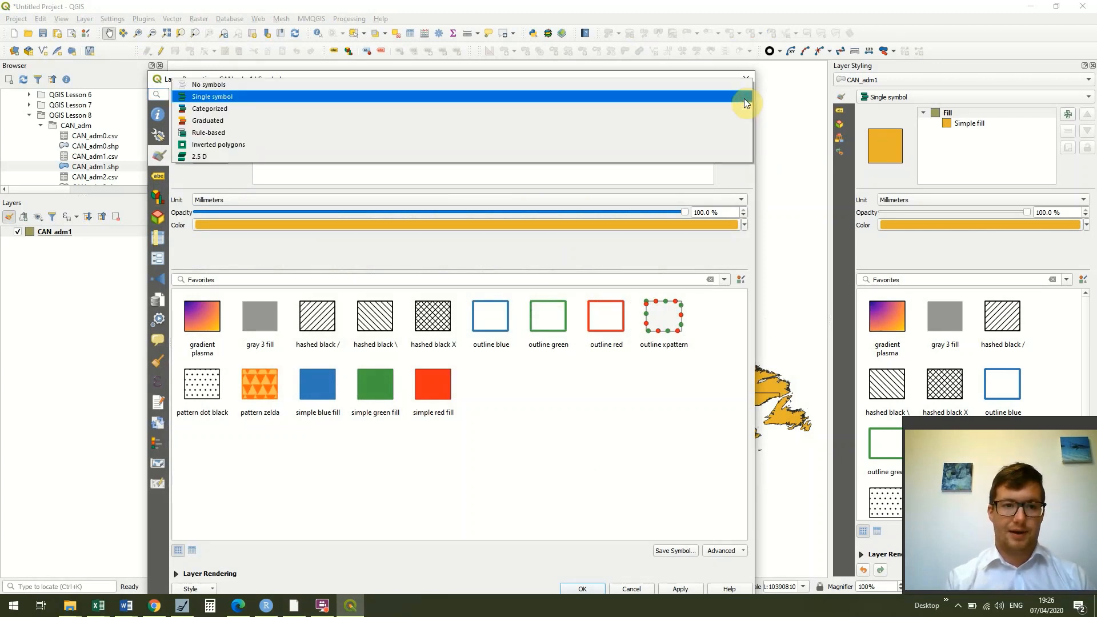
{"action": "left_click", "coordinate": [208, 108]}
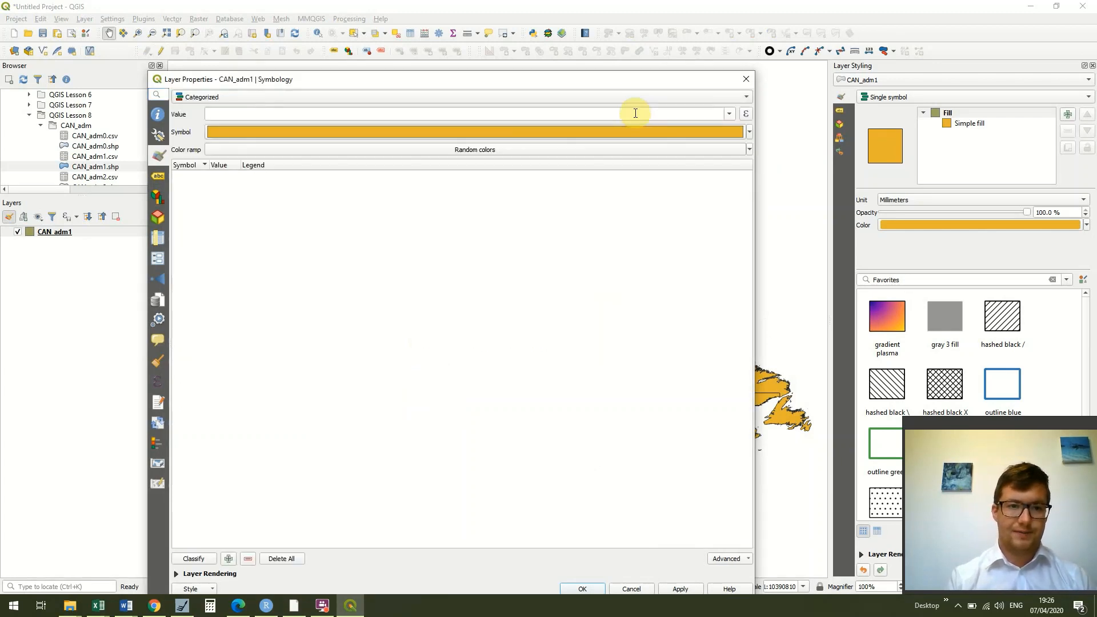
{"action": "left_click", "coordinate": [729, 113]}
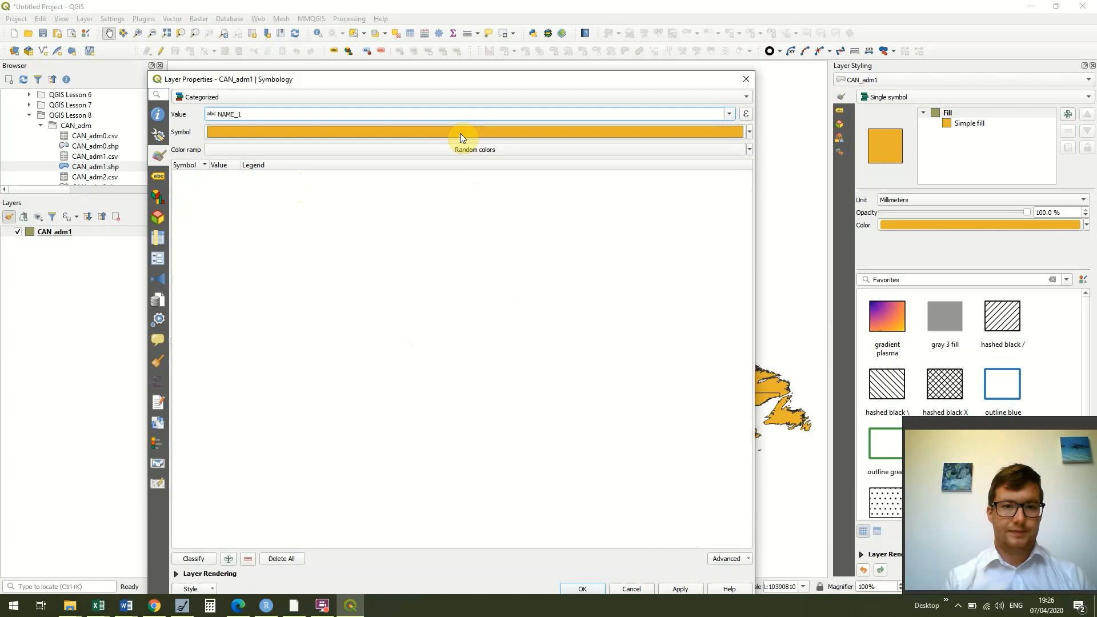
{"action": "mouse_move", "coordinate": [262, 101]}
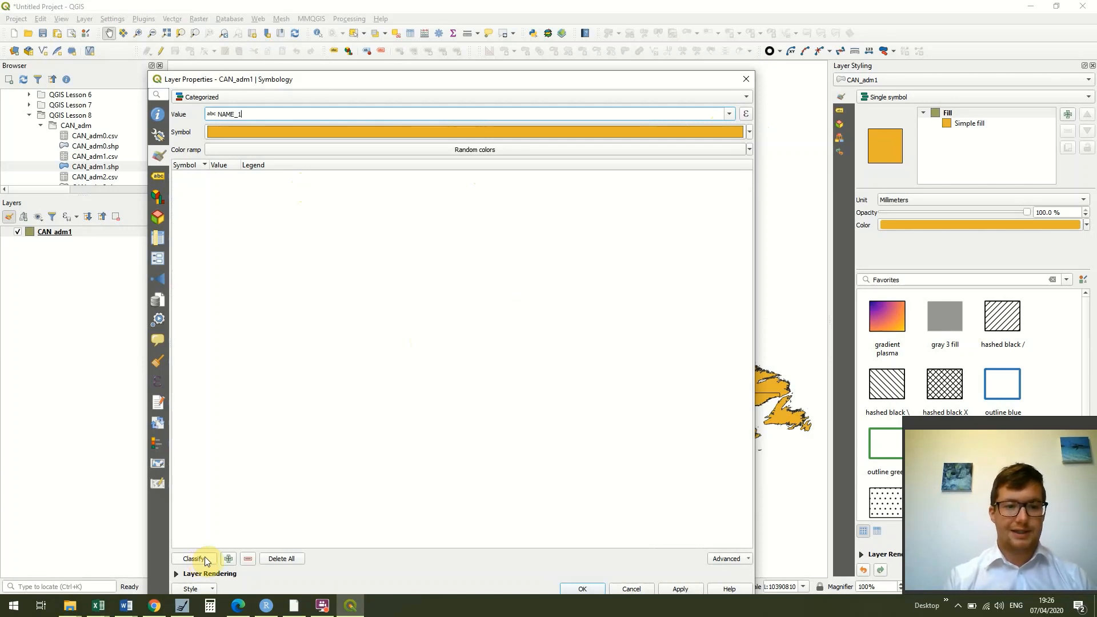
Classify one colour category per province name, apply it to the map and confirm the properties.
{"action": "left_click", "coordinate": [194, 558]}
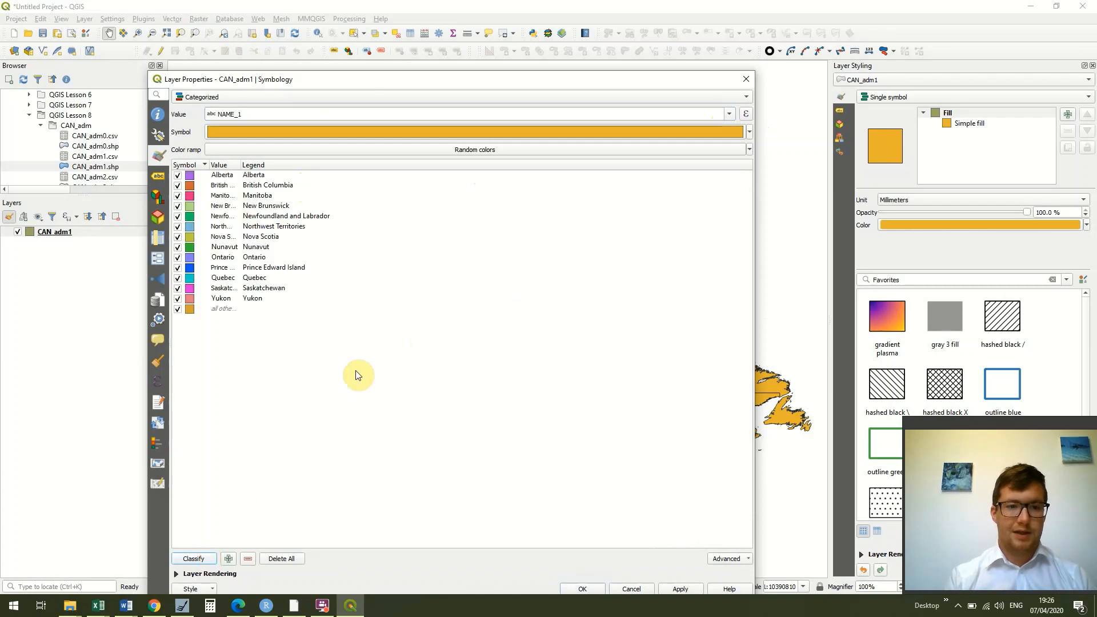
{"action": "left_click", "coordinate": [178, 308]}
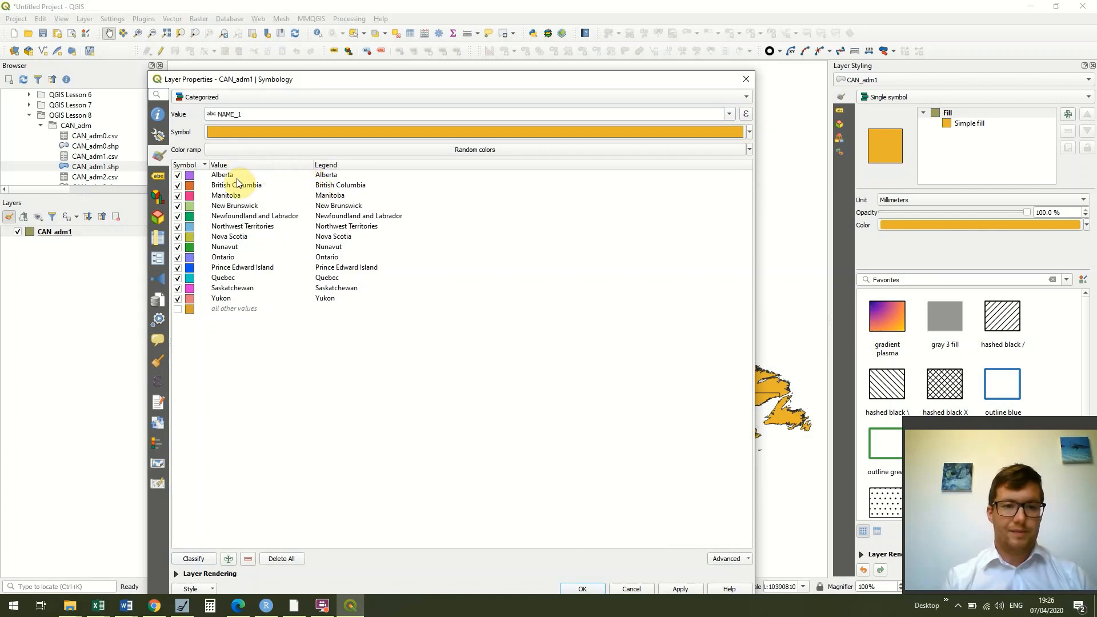
{"action": "left_click", "coordinate": [221, 174]}
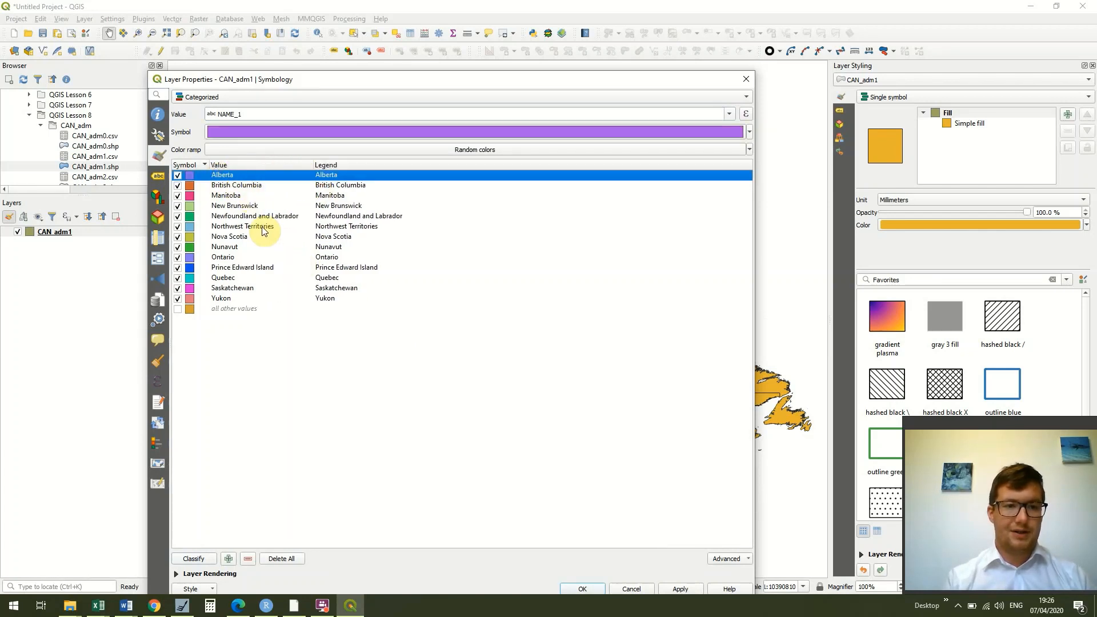
{"action": "mouse_move", "coordinate": [686, 573]}
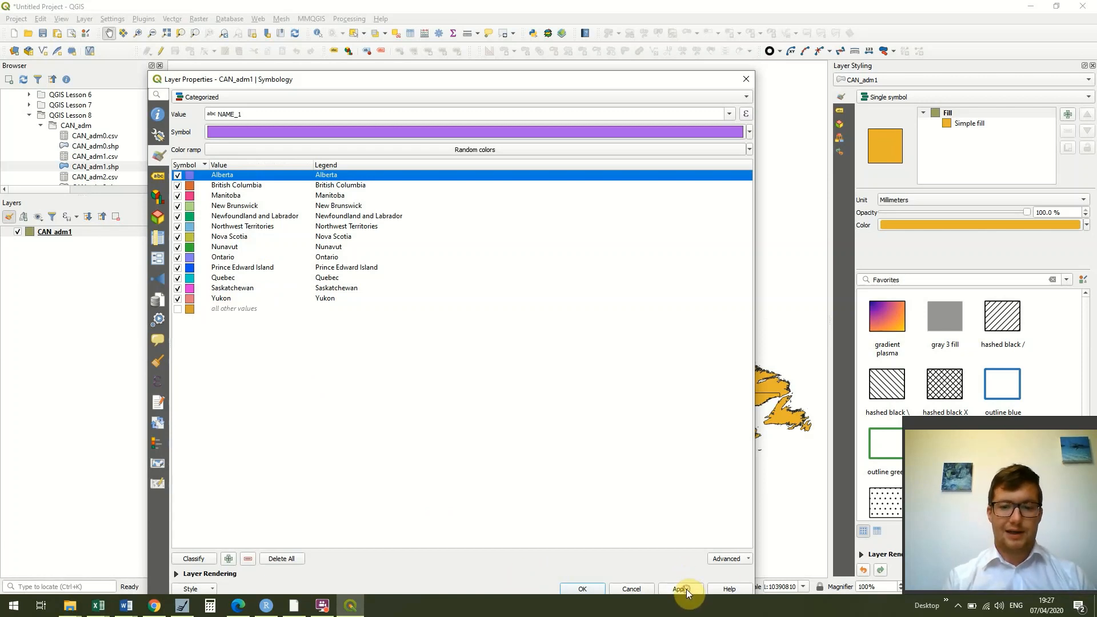
{"action": "left_click", "coordinate": [679, 588]}
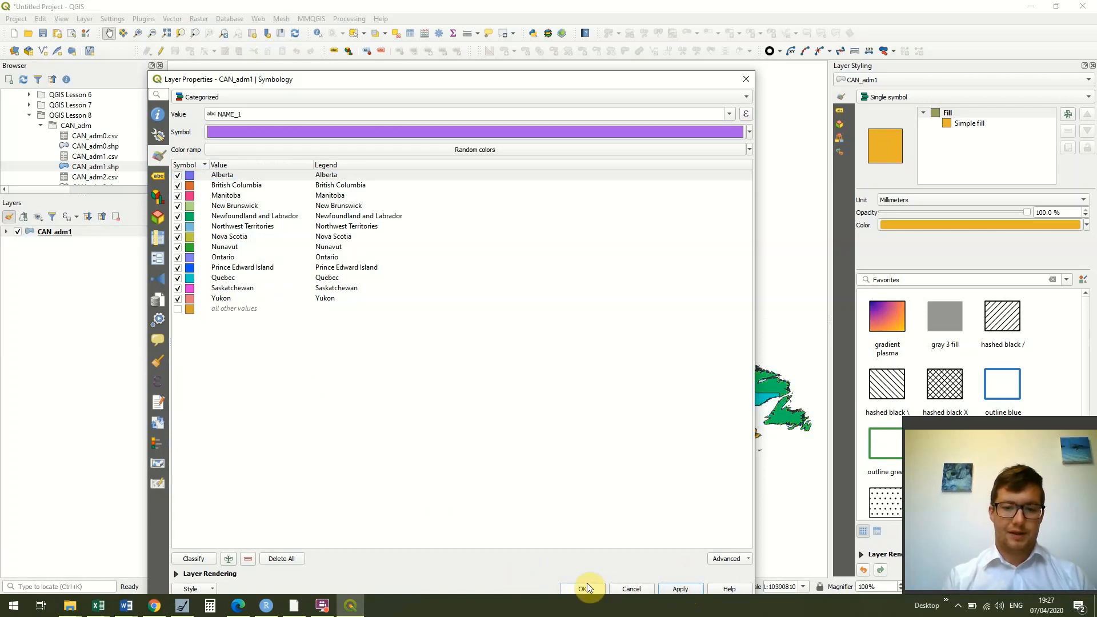
{"action": "left_click", "coordinate": [586, 588]}
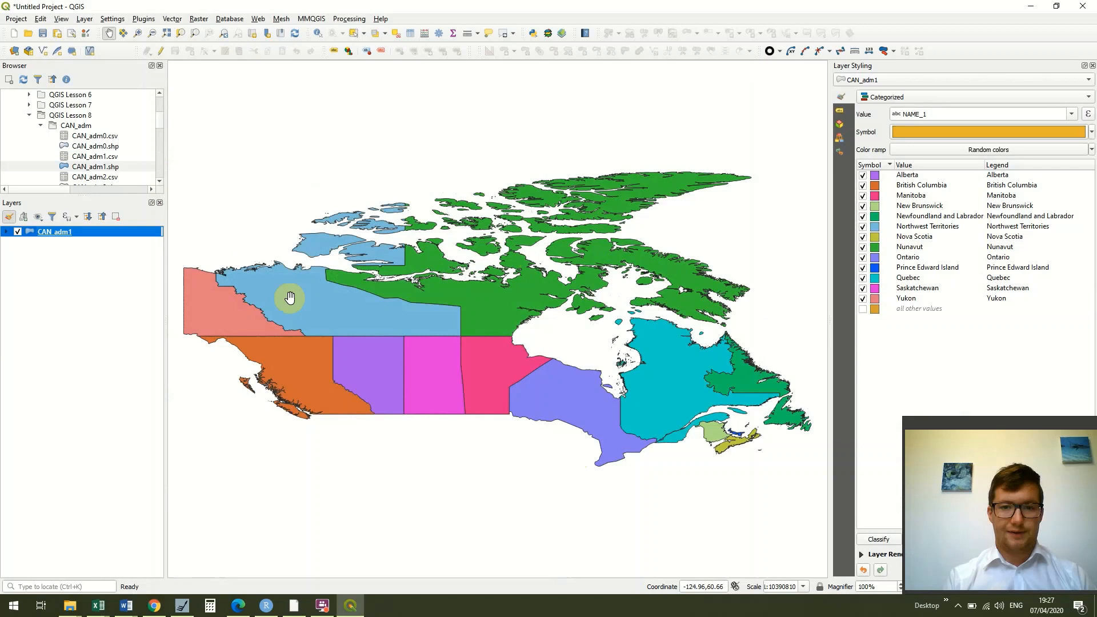
{"action": "mouse_move", "coordinate": [248, 473]}
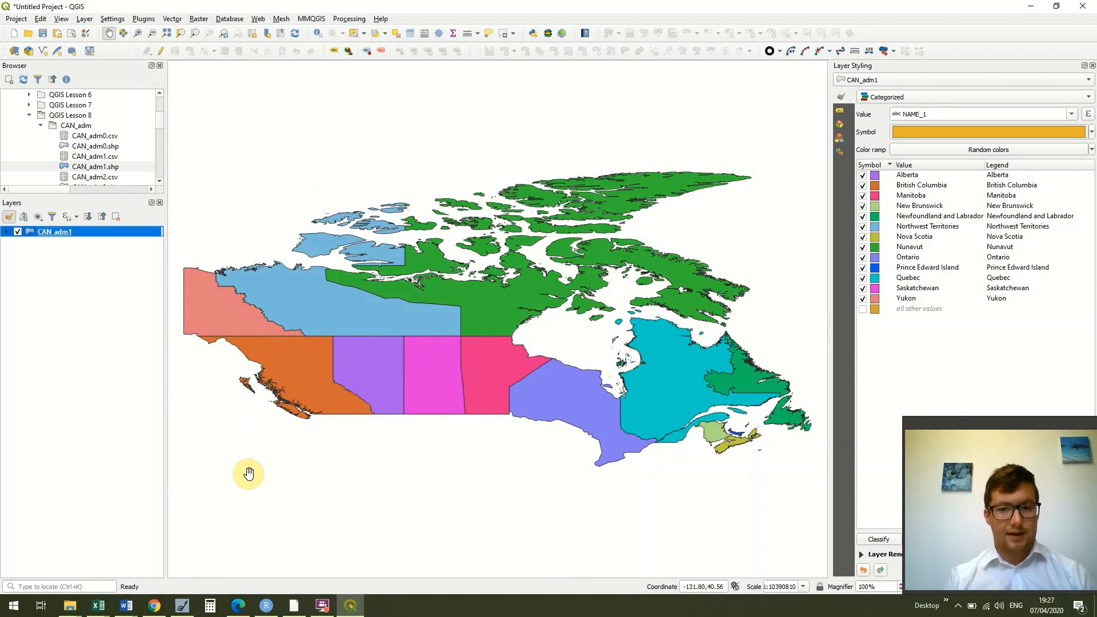
{"action": "mouse_move", "coordinate": [828, 441]}
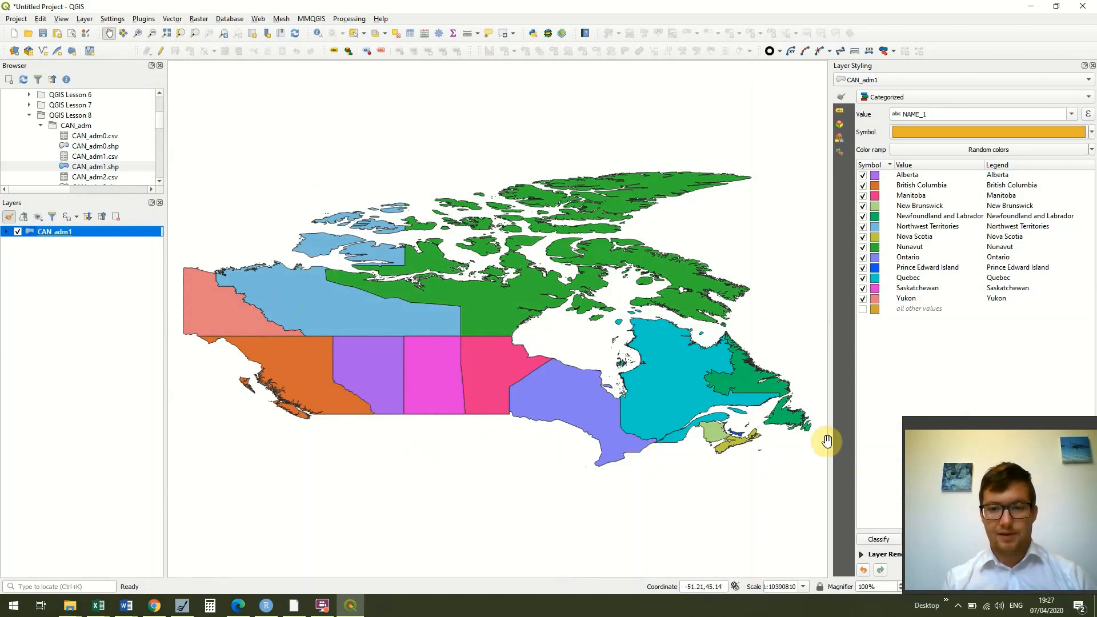
{"action": "mouse_move", "coordinate": [550, 454]}
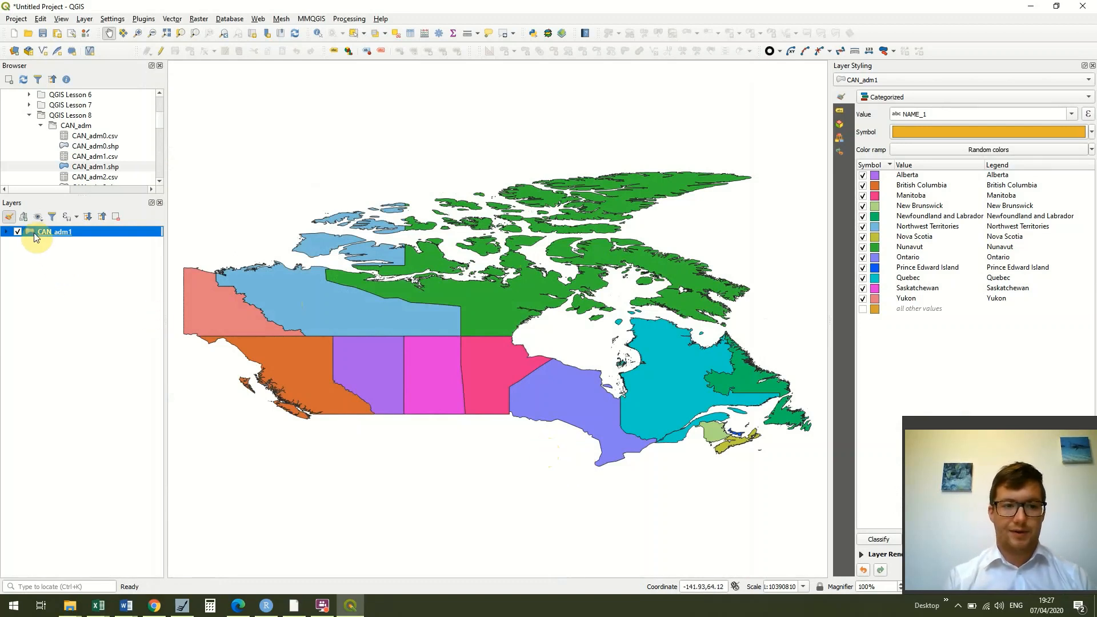
{"action": "mouse_move", "coordinate": [35, 232]}
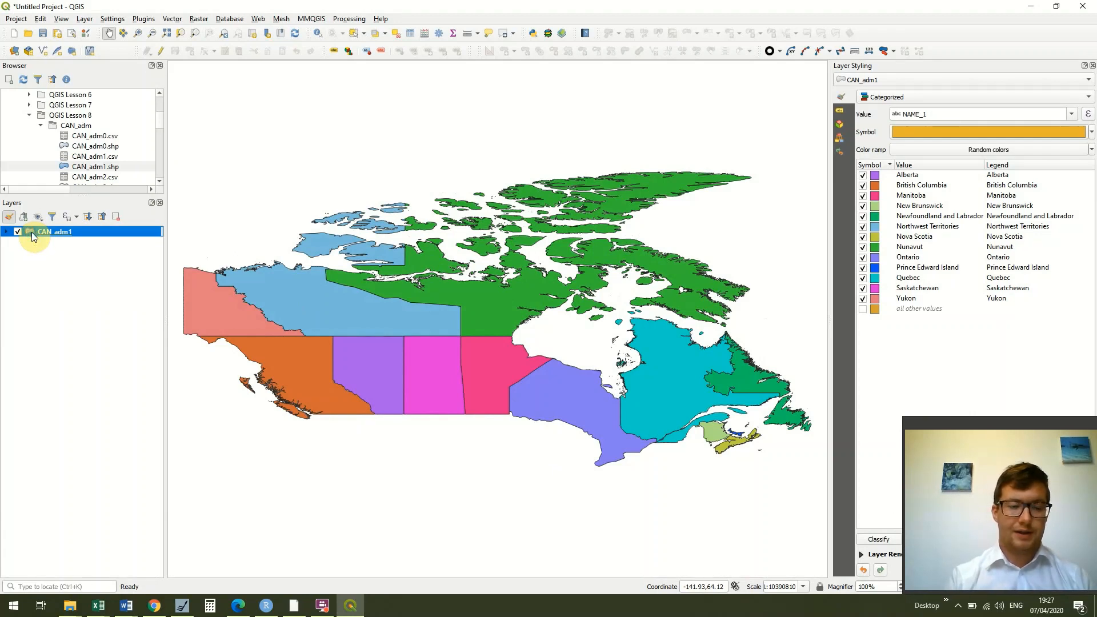
Reopen the CAN_adm1 layer properties showing the categorized NAME_1 symbology.
{"action": "double_click", "coordinate": [54, 232]}
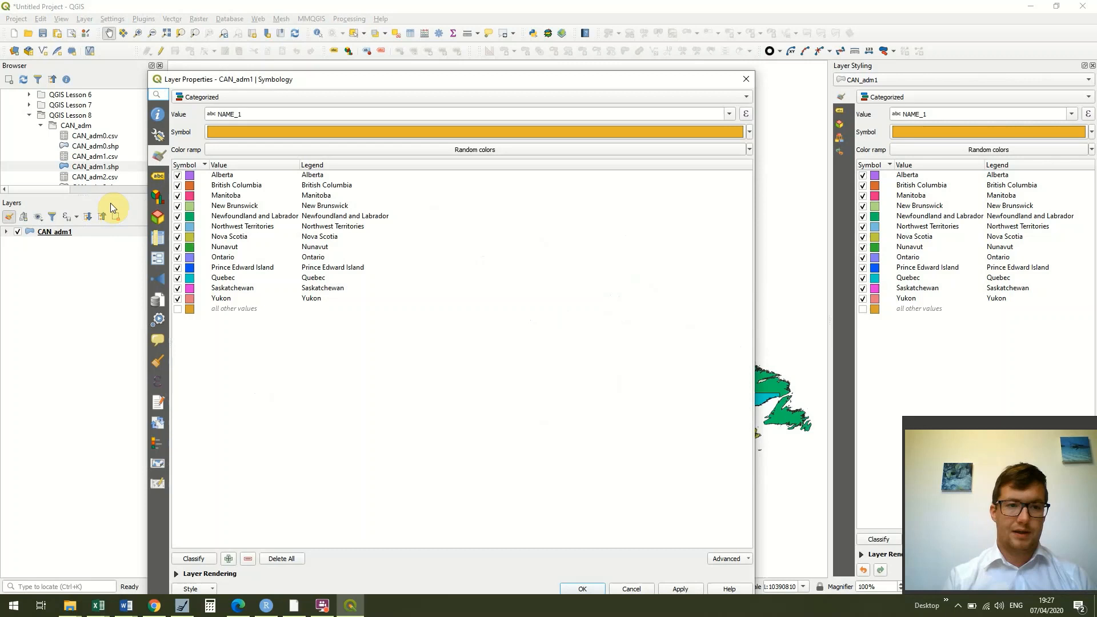
{"action": "mouse_move", "coordinate": [160, 178]}
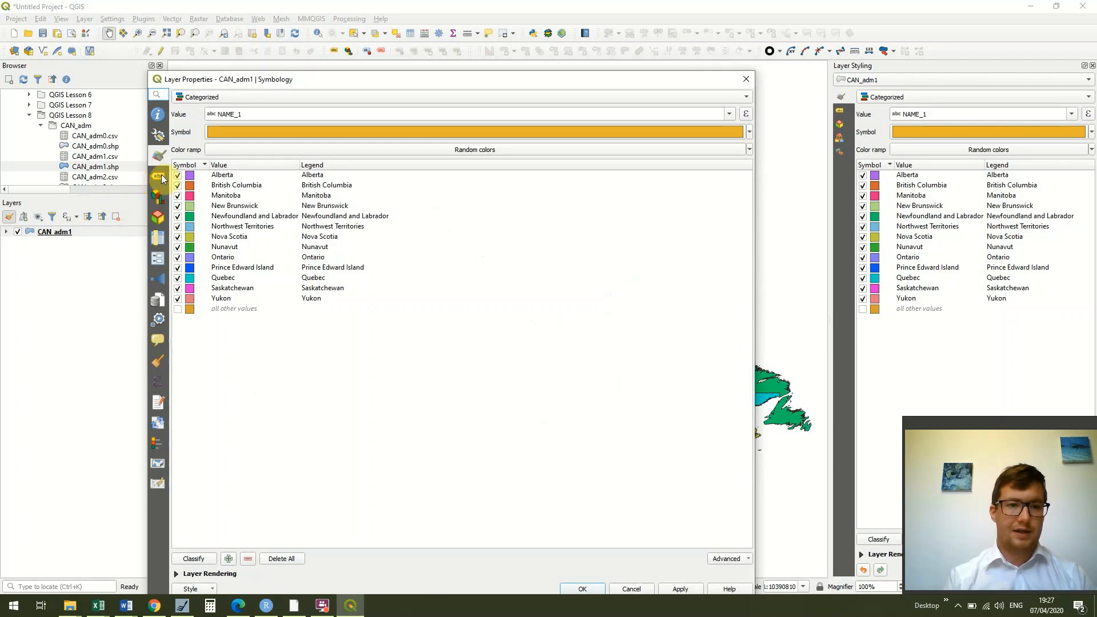
{"action": "mouse_move", "coordinate": [158, 178]}
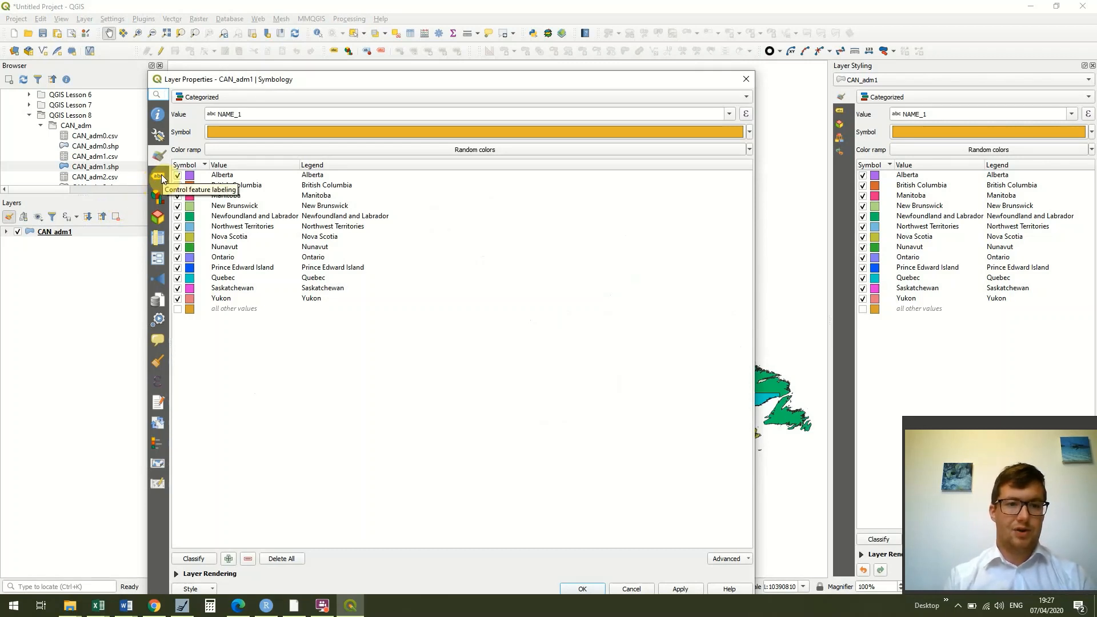
Enable Single labels for CAN_adm1 and choose NAME_1 as the label value.
{"action": "left_click", "coordinate": [158, 176]}
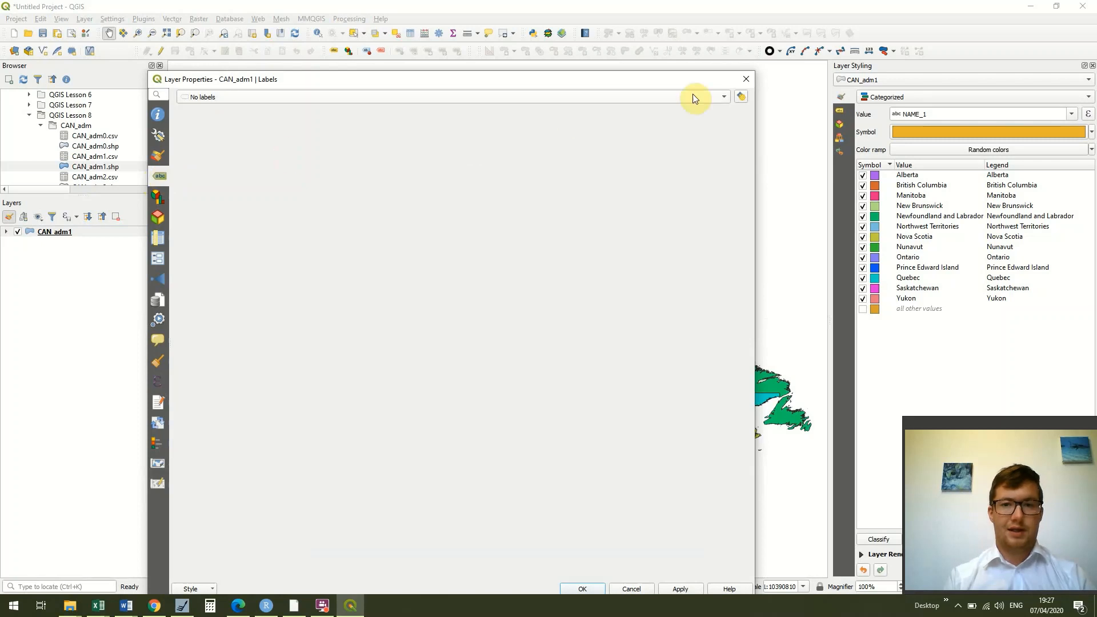
{"action": "left_click", "coordinate": [722, 96]}
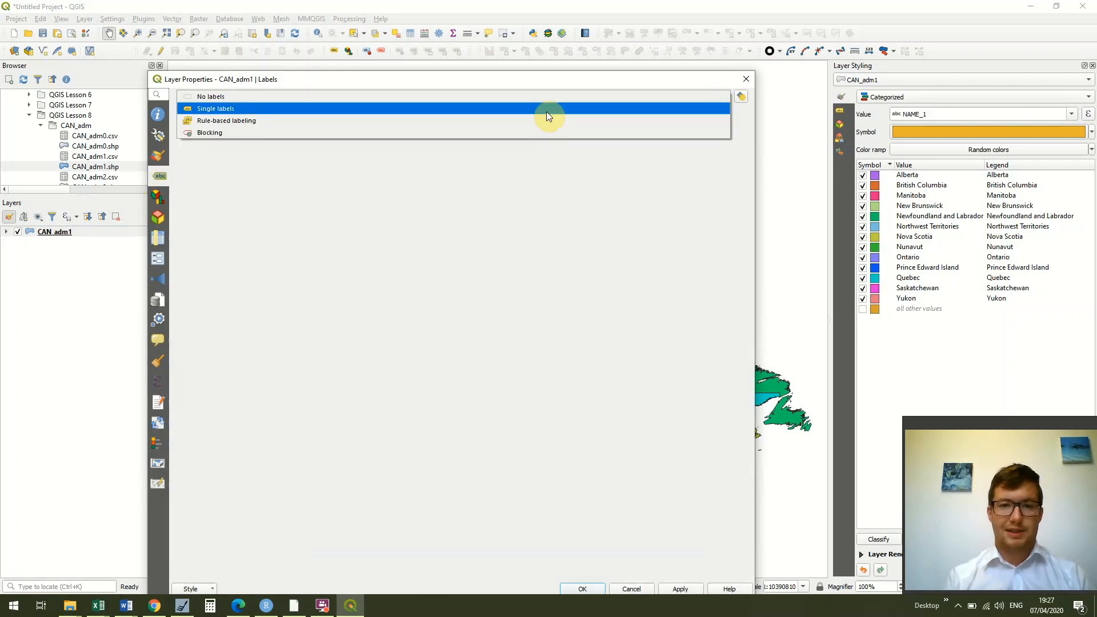
{"action": "left_click", "coordinate": [216, 108]}
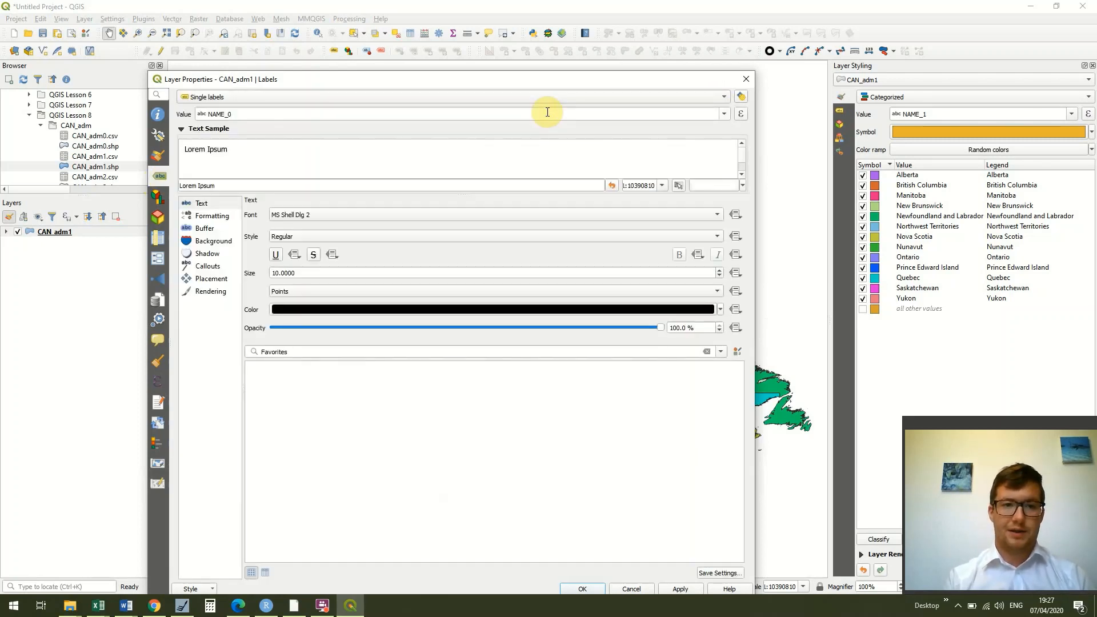
{"action": "mouse_move", "coordinate": [589, 82]}
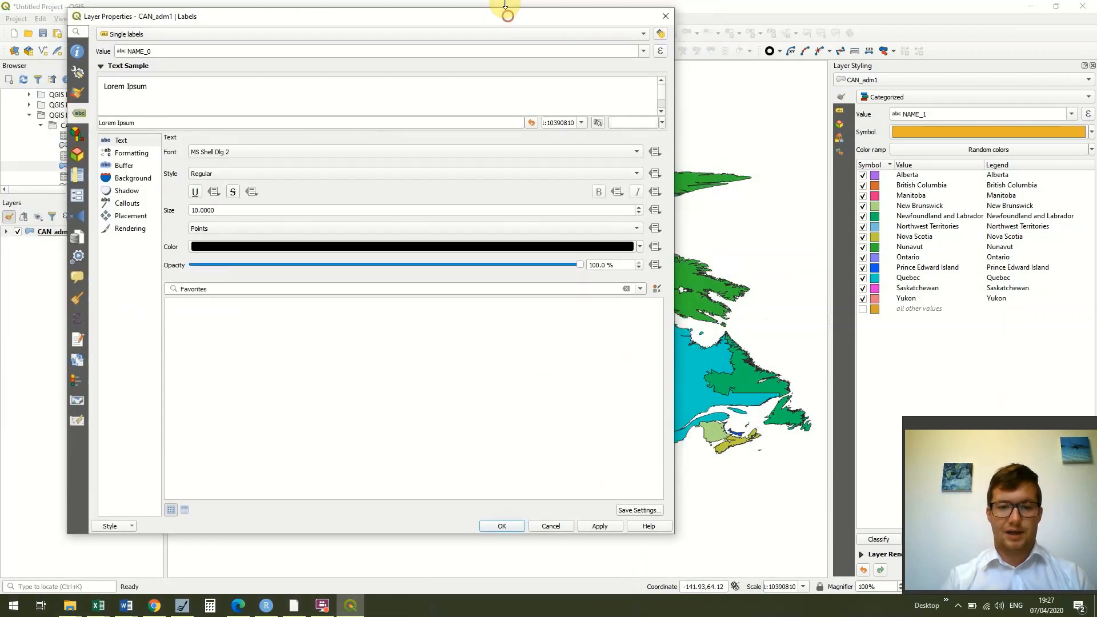
{"action": "left_click", "coordinate": [600, 526]}
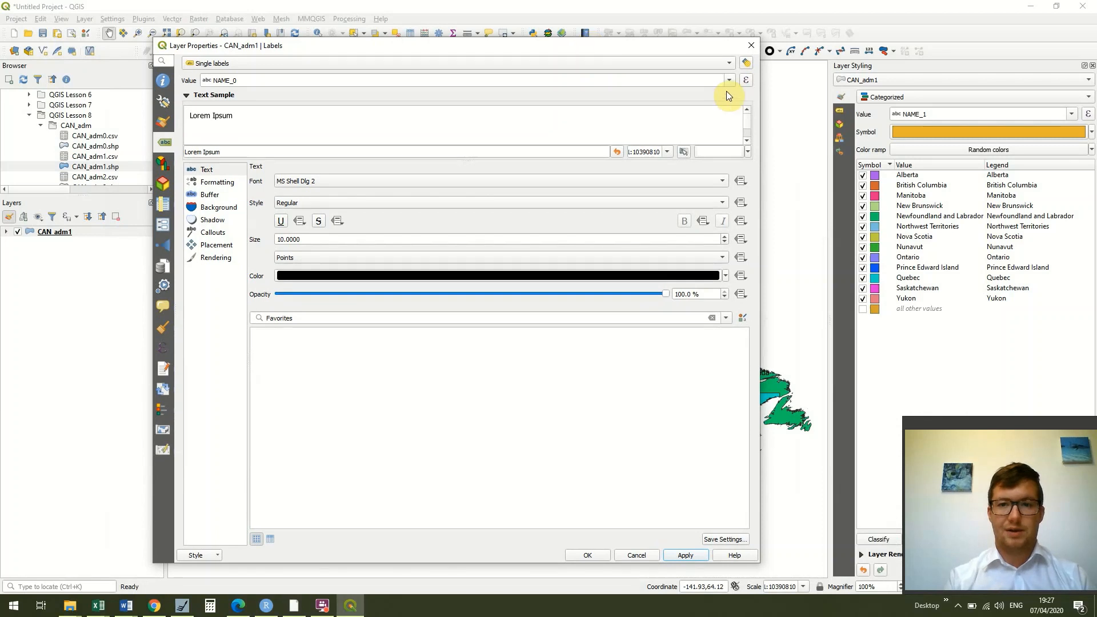
{"action": "left_click", "coordinate": [728, 80]}
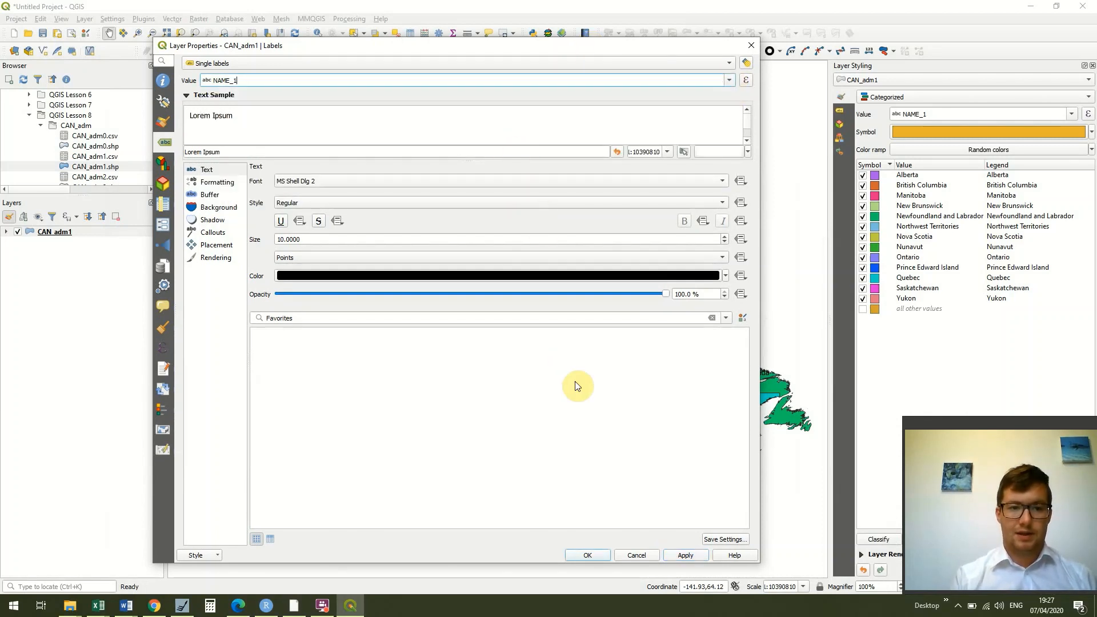
{"action": "mouse_move", "coordinate": [283, 397]}
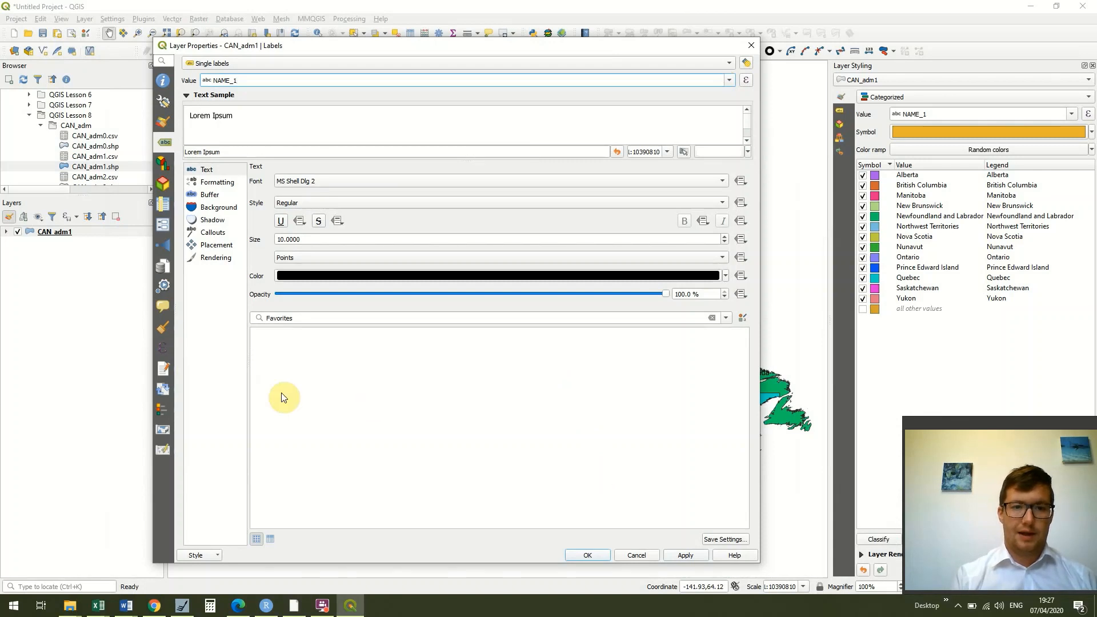
{"action": "mouse_move", "coordinate": [216, 258]}
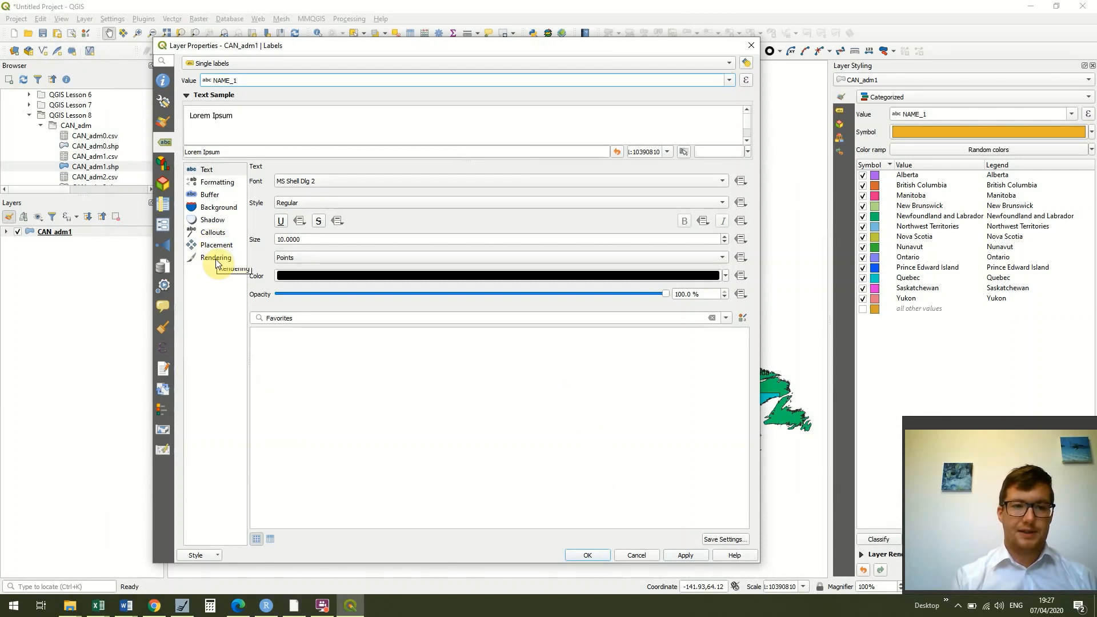
In label Rendering, show all labels including colliding ones and apply the settings.
{"action": "left_click", "coordinate": [216, 257]}
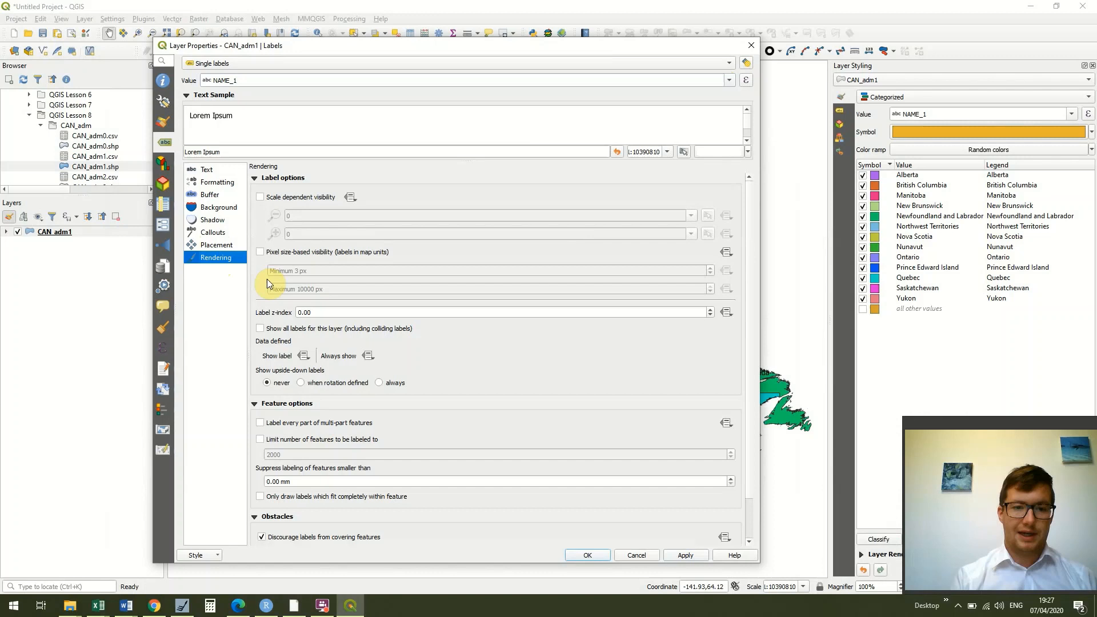
{"action": "mouse_move", "coordinate": [744, 313]}
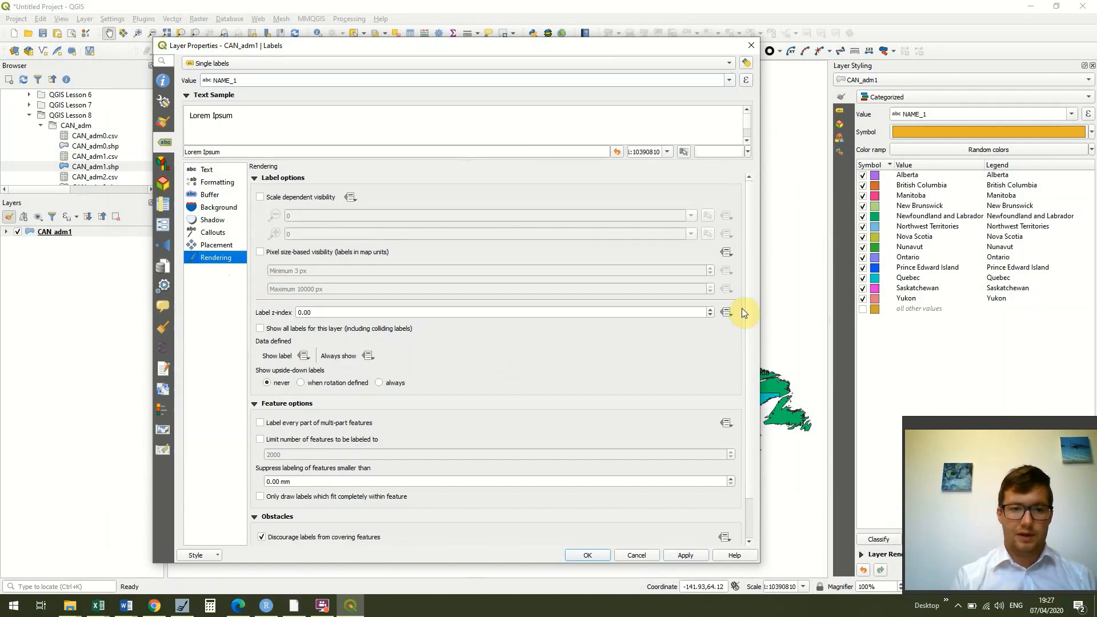
{"action": "mouse_move", "coordinate": [753, 319]}
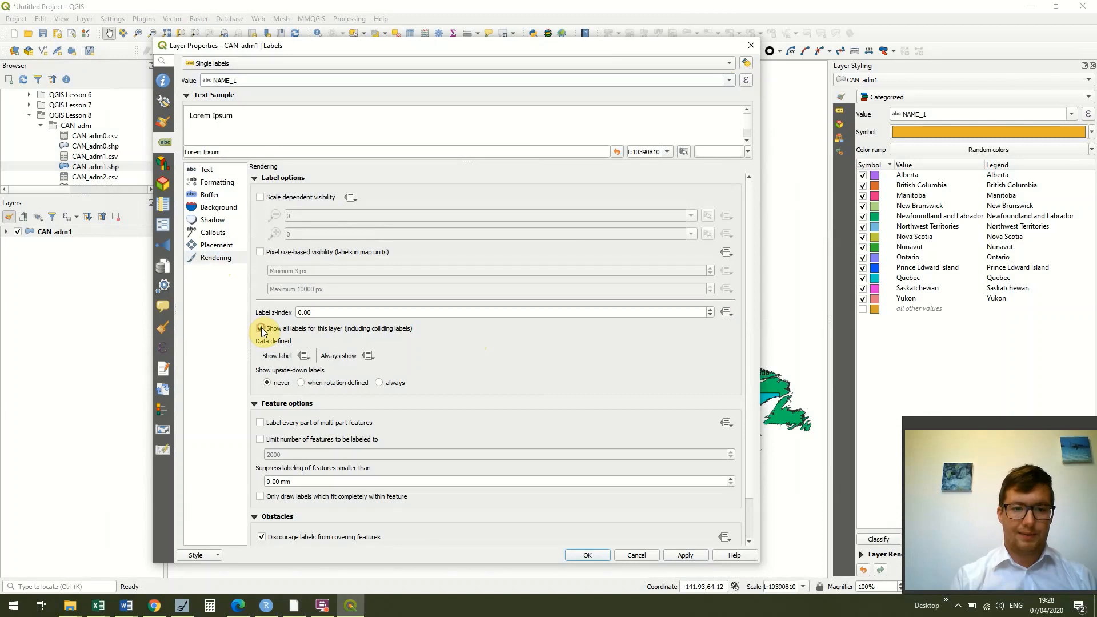
{"action": "left_click", "coordinate": [261, 329]}
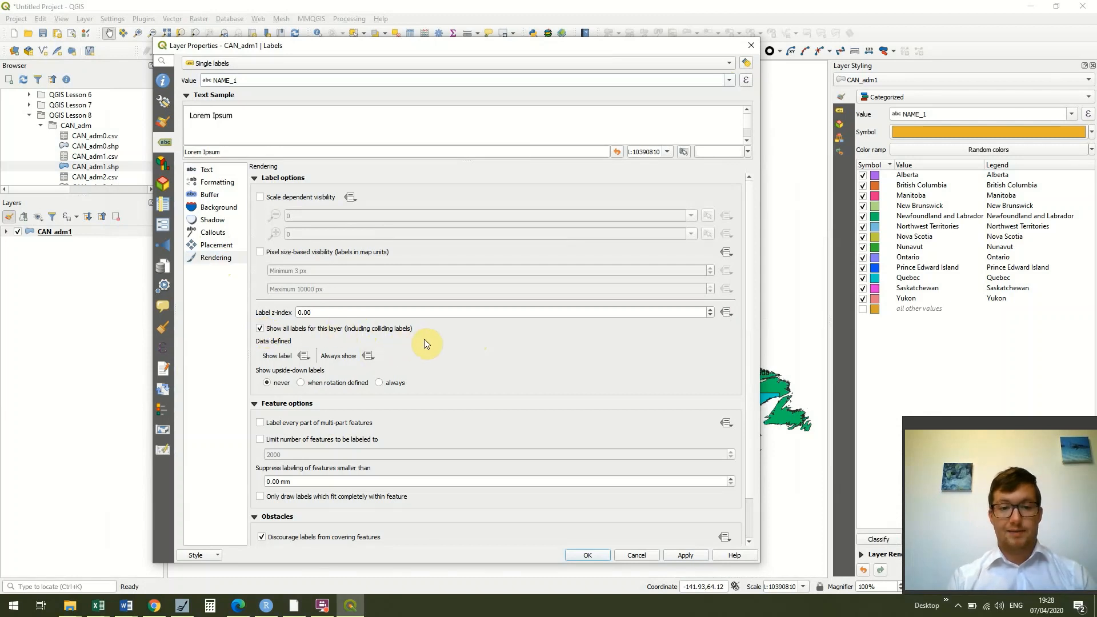
{"action": "mouse_move", "coordinate": [427, 349]}
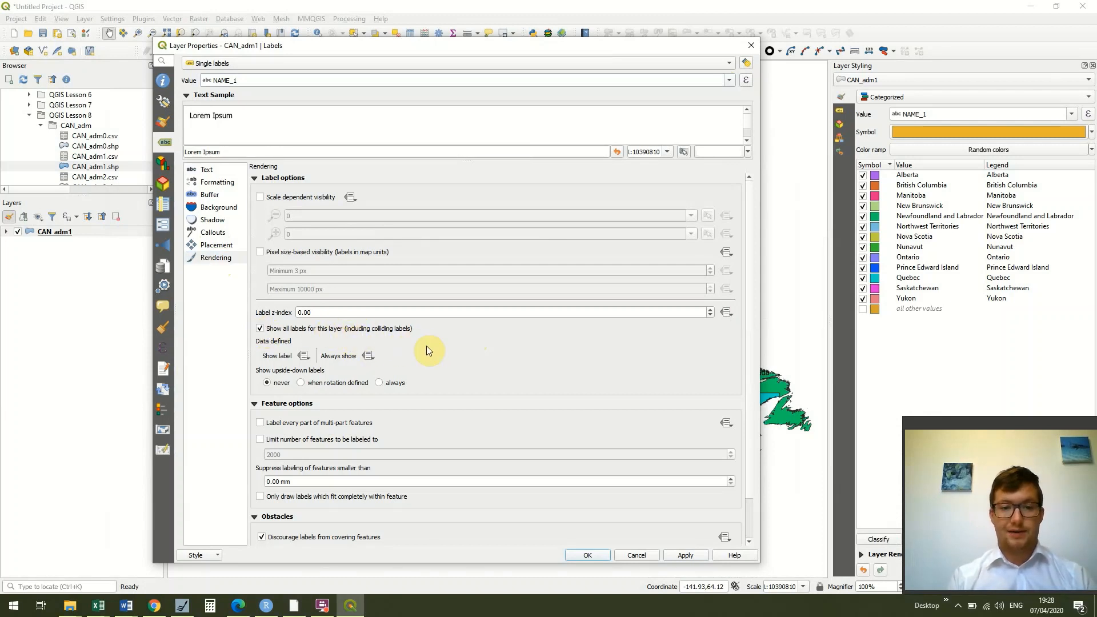
{"action": "mouse_move", "coordinate": [370, 335]}
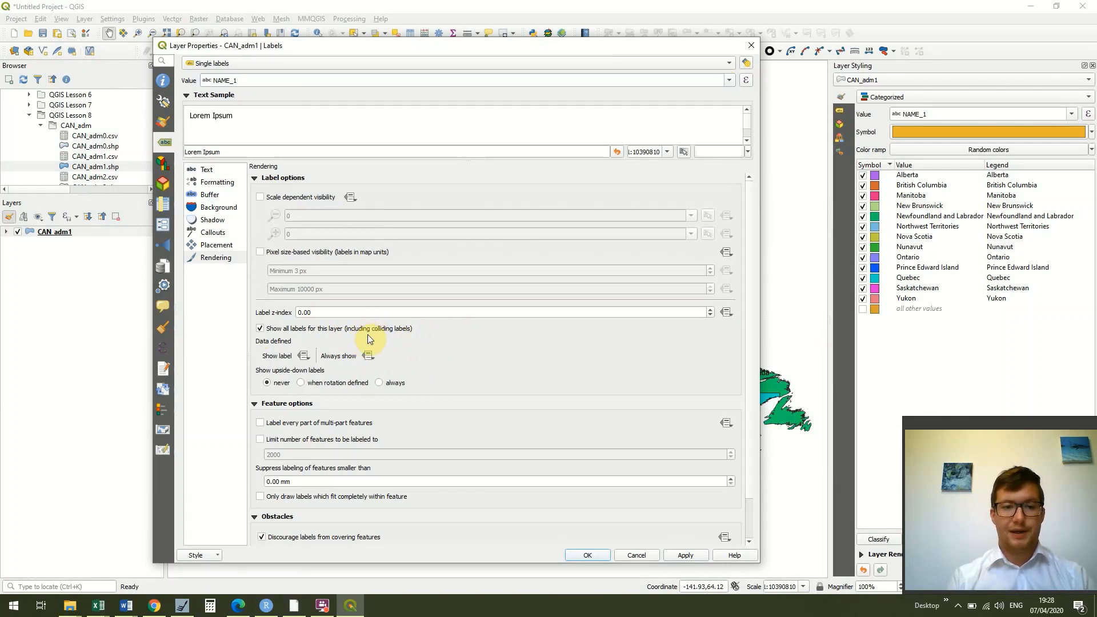
{"action": "mouse_move", "coordinate": [490, 342]}
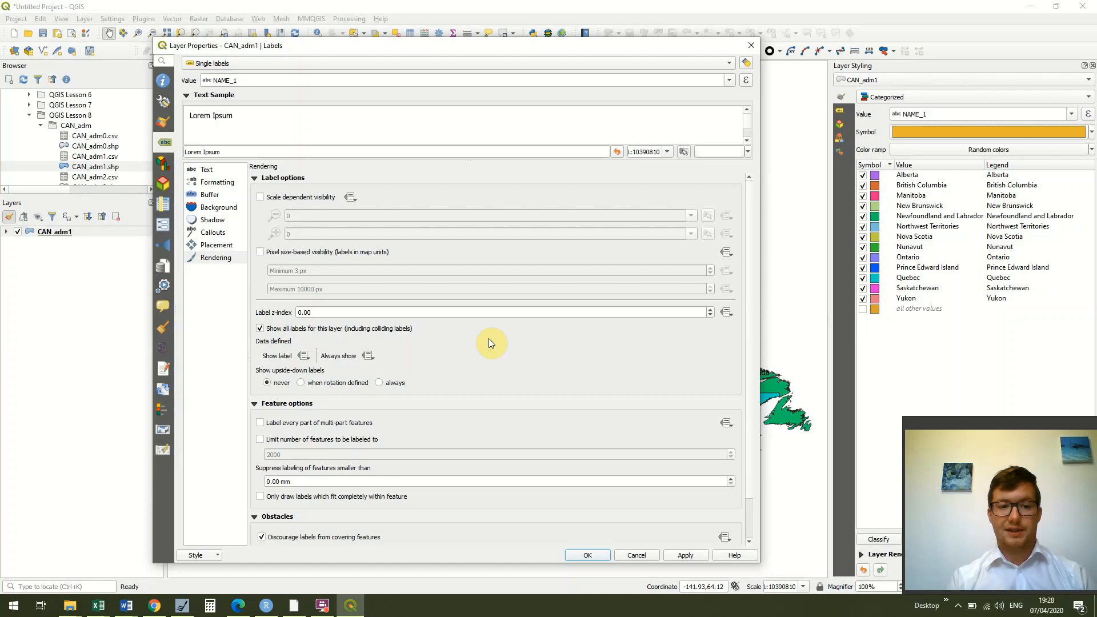
{"action": "mouse_move", "coordinate": [288, 336]}
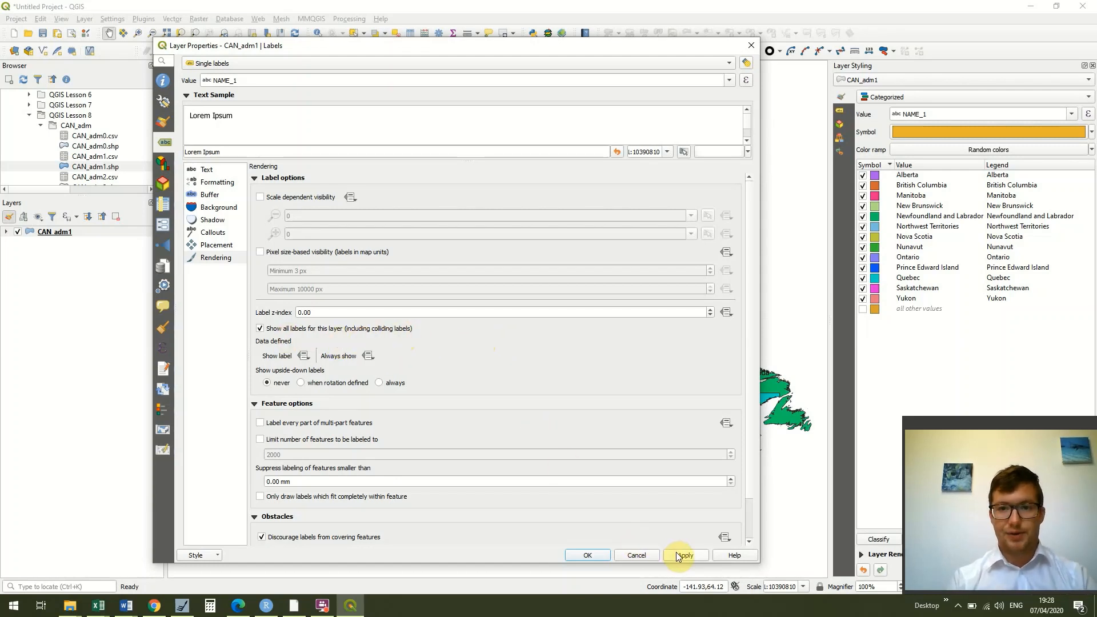
{"action": "left_click", "coordinate": [685, 555]}
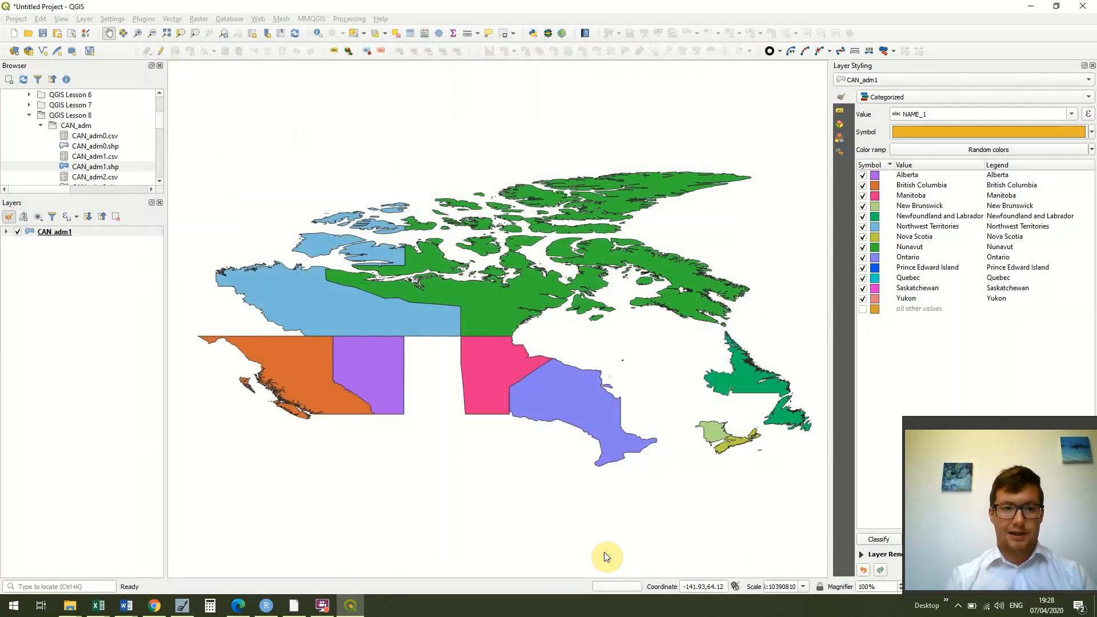
{"action": "mouse_move", "coordinate": [525, 444]}
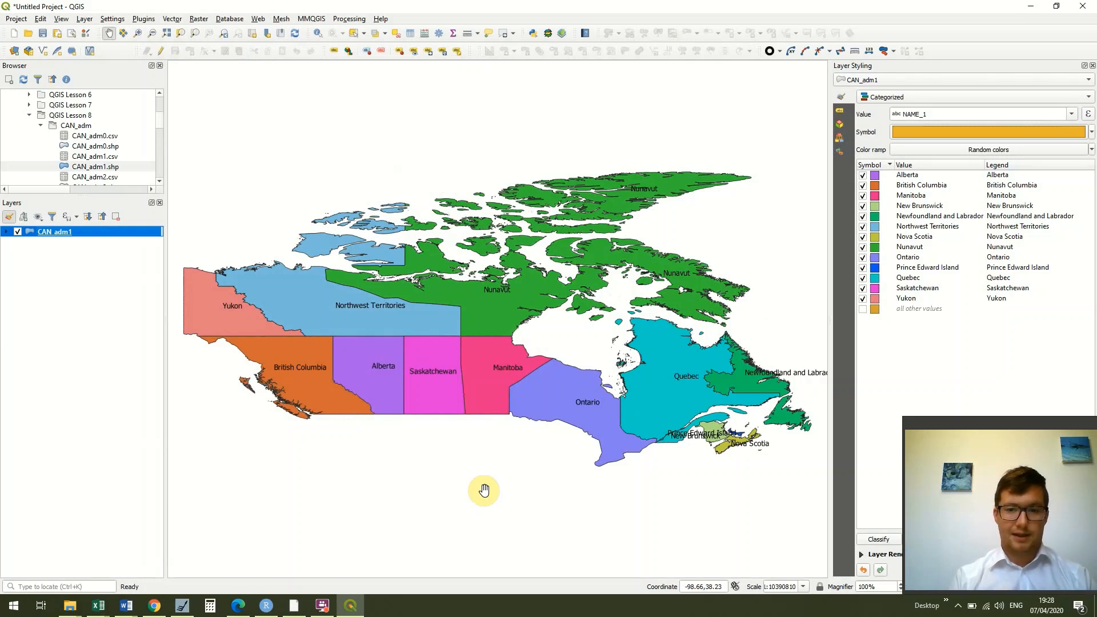
{"action": "mouse_move", "coordinate": [214, 157]}
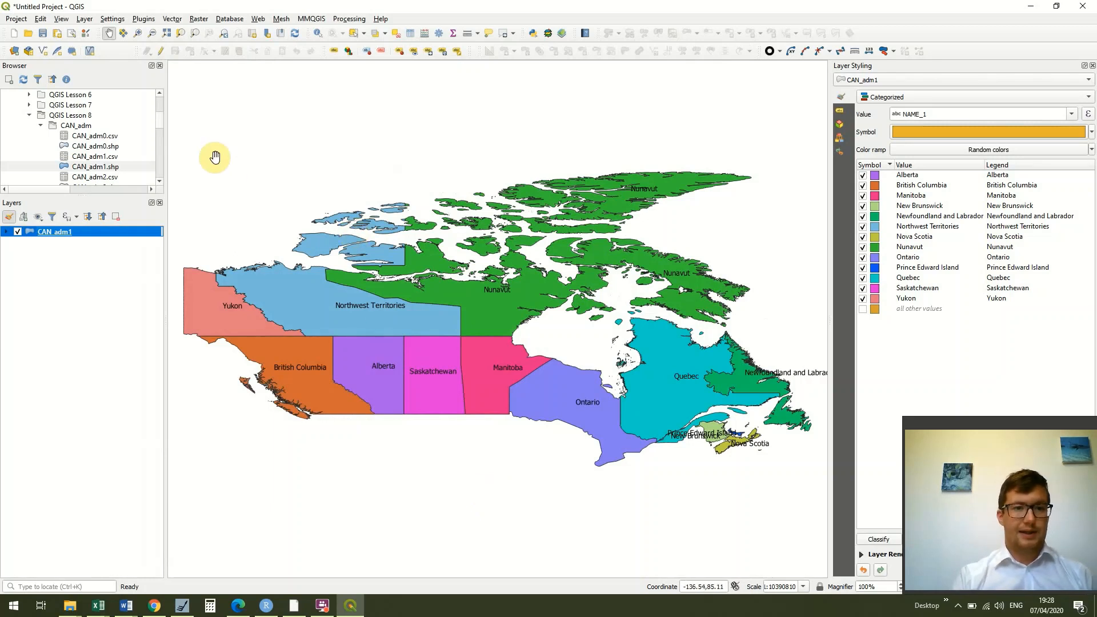
Collapse the lesson folders in the Browser panel once the labelled map redraws.
{"action": "left_click", "coordinate": [95, 145]}
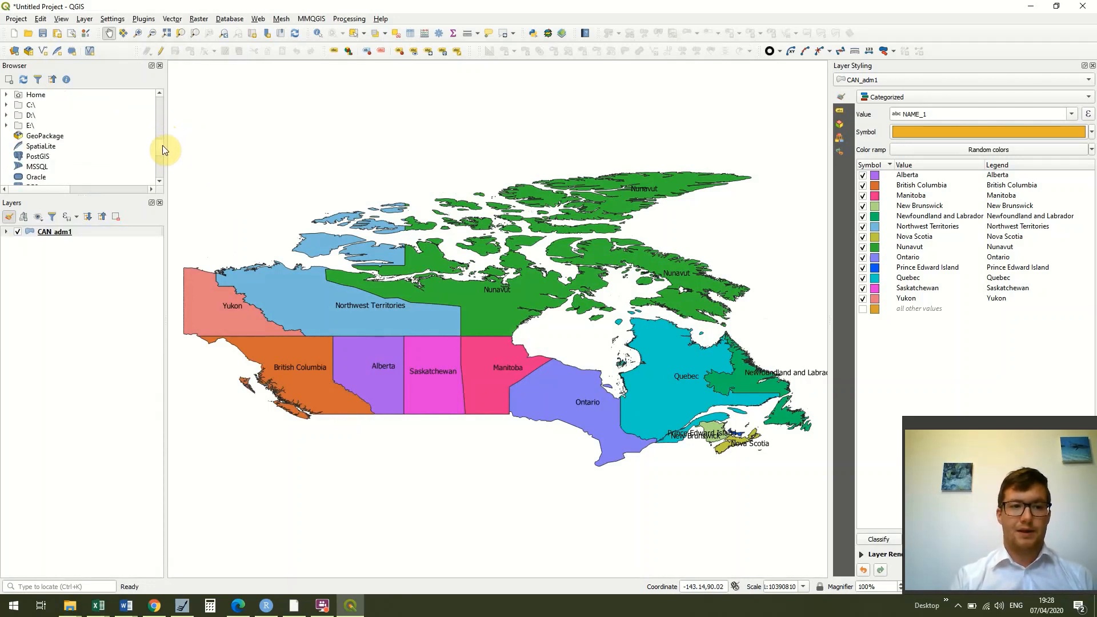
Add the Google Satellite basemap from XYZ Tiles as a new project layer.
{"action": "scroll", "scroll_direction": "down", "scroll_amount": 3}
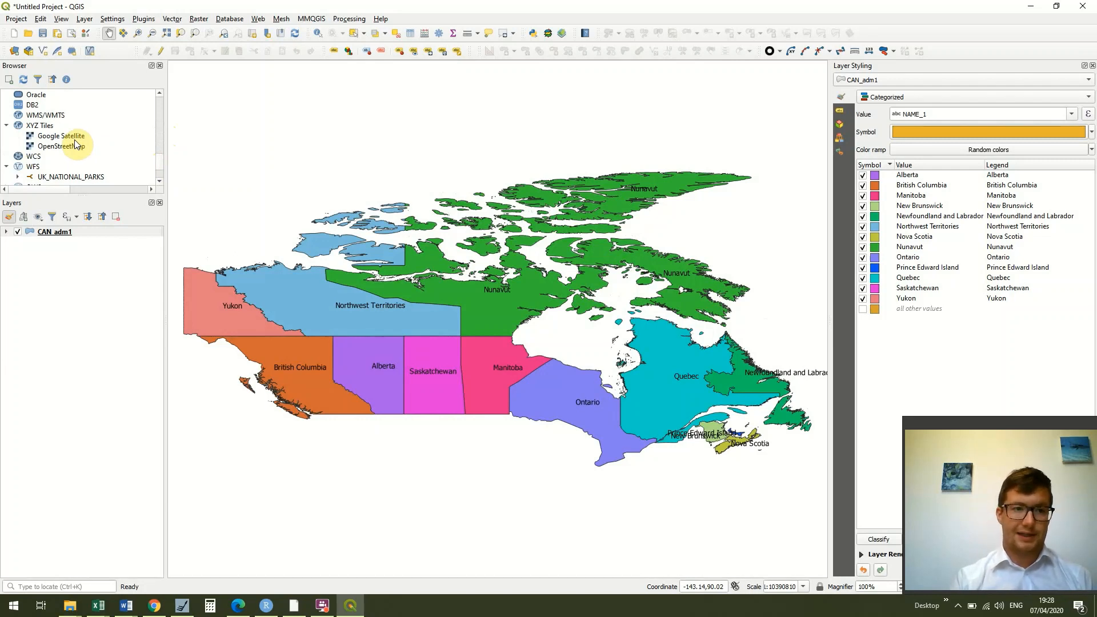
{"action": "left_click", "coordinate": [62, 136]}
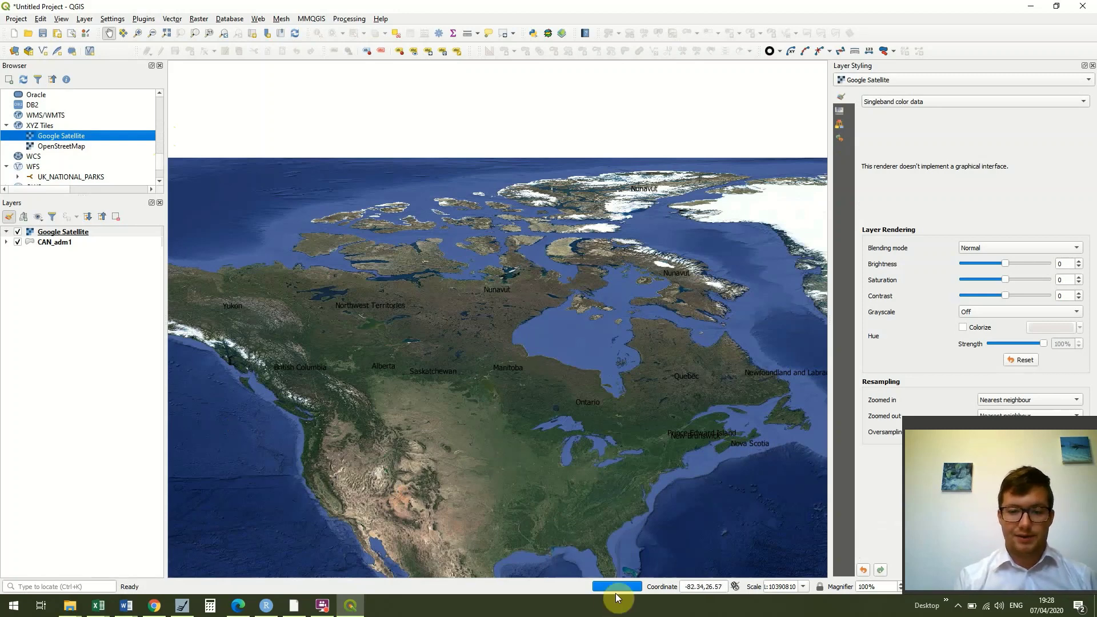
{"action": "mouse_move", "coordinate": [644, 596]}
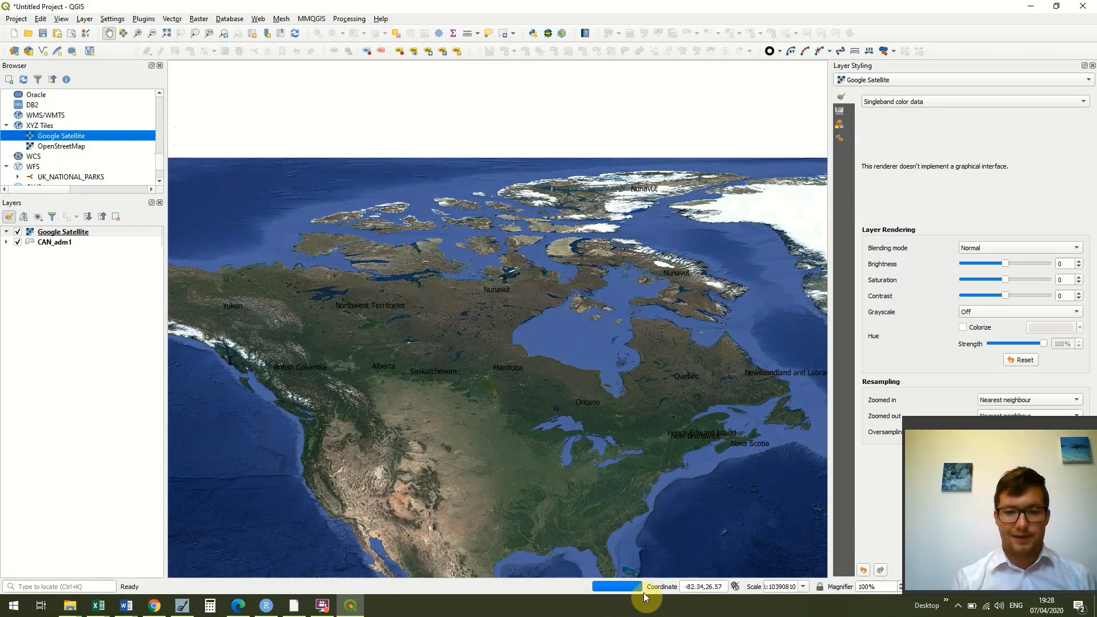
{"action": "mouse_move", "coordinate": [617, 596]}
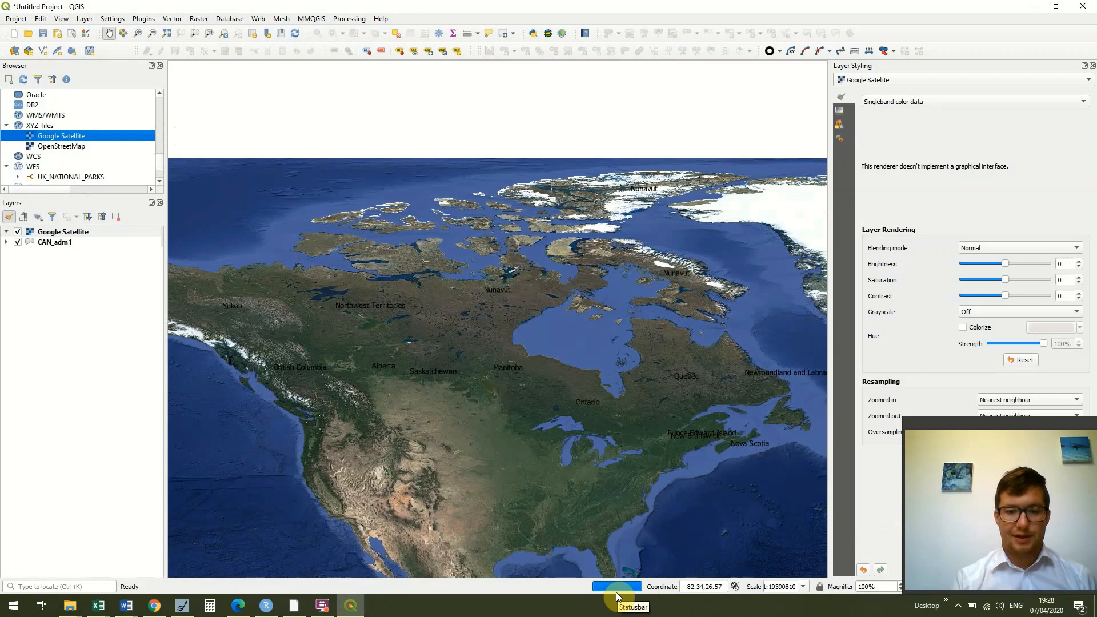
{"action": "mouse_move", "coordinate": [418, 597]}
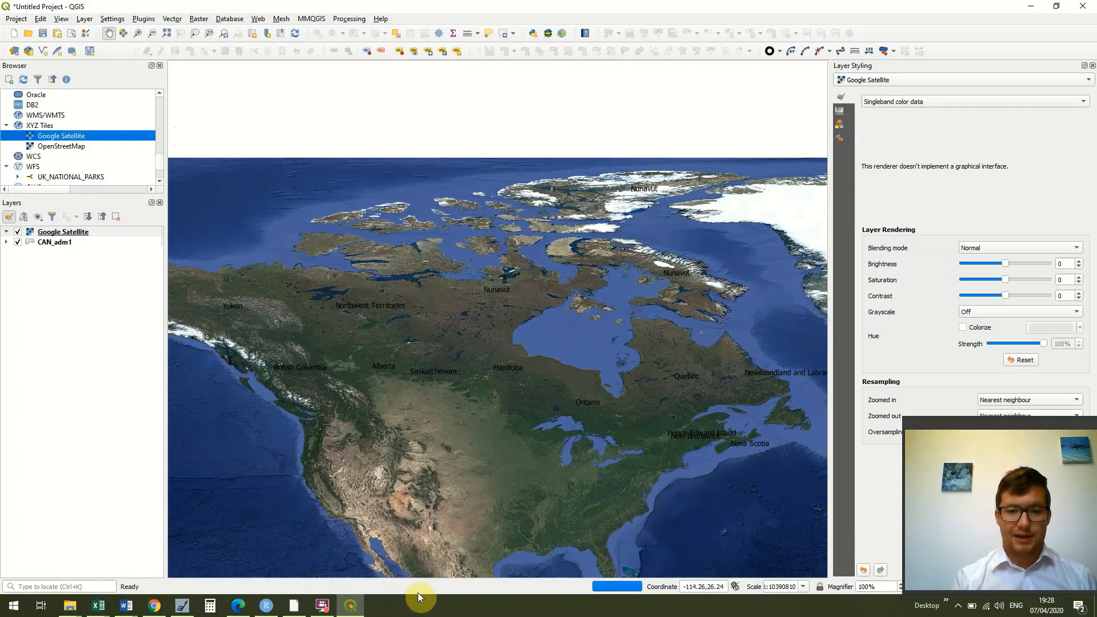
{"action": "mouse_move", "coordinate": [420, 596]}
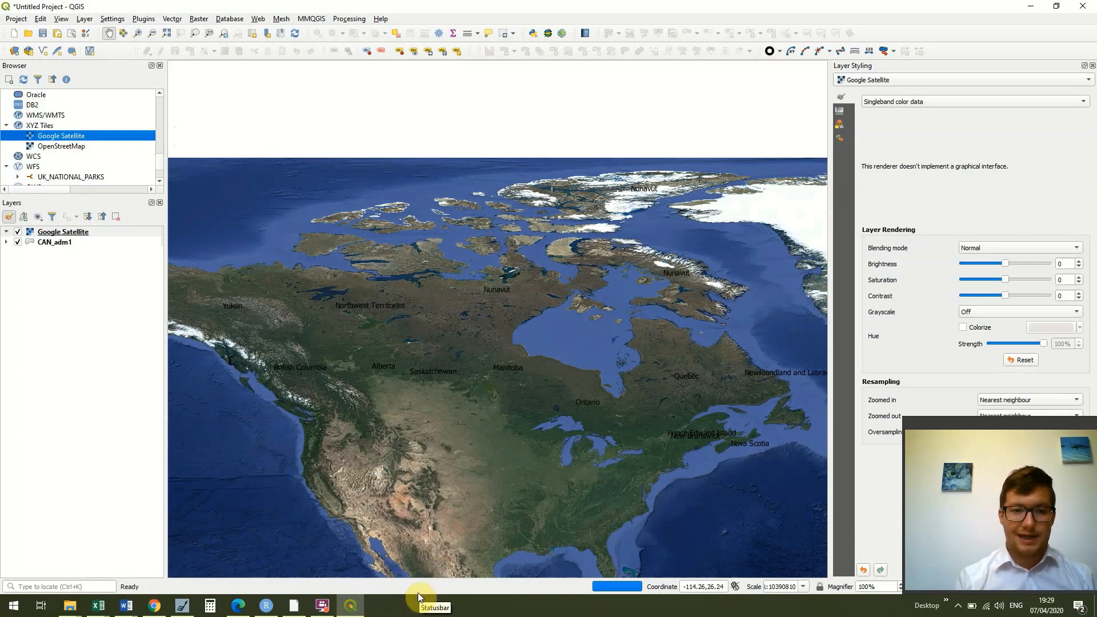
{"action": "mouse_move", "coordinate": [62, 244]}
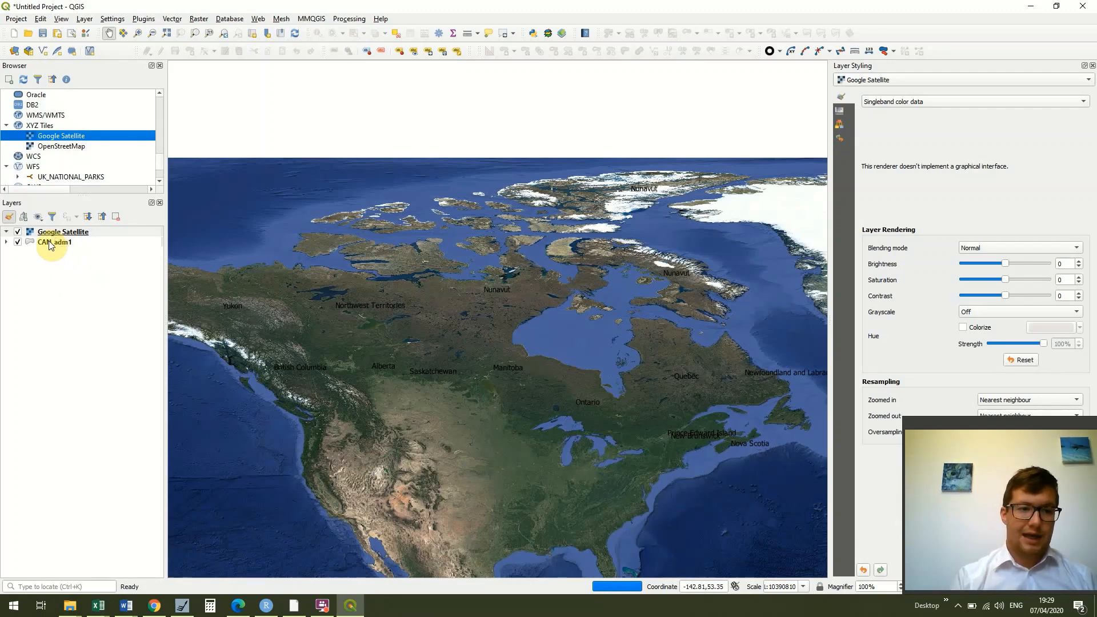
Reorder CAN_adm1 above Google Satellite so provinces render over the imagery.
{"action": "left_click", "coordinate": [53, 241]}
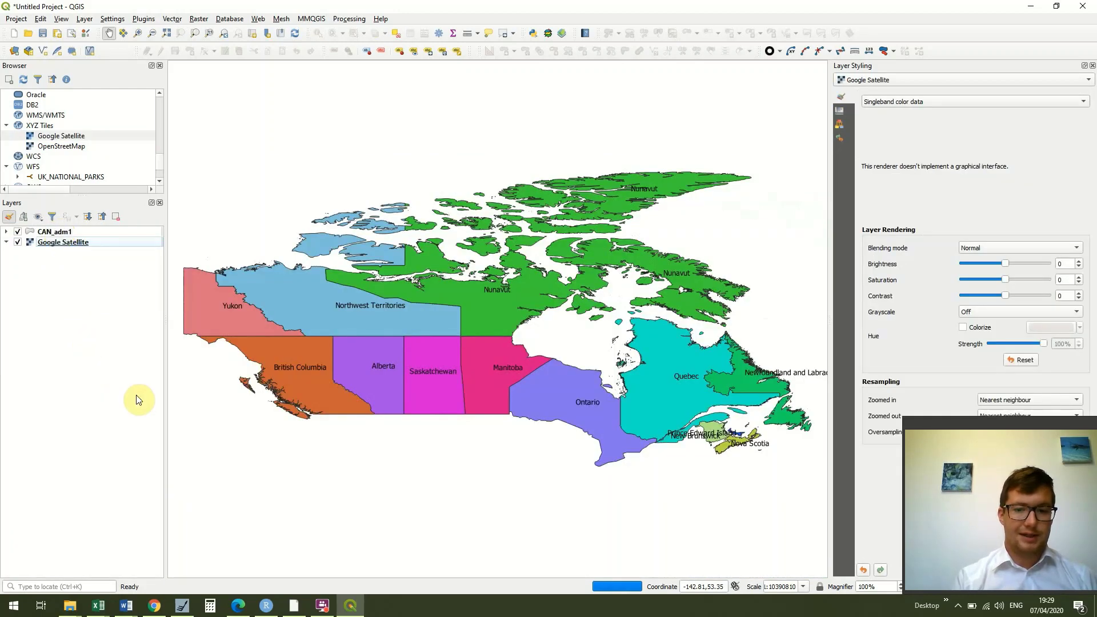
{"action": "mouse_move", "coordinate": [747, 519]}
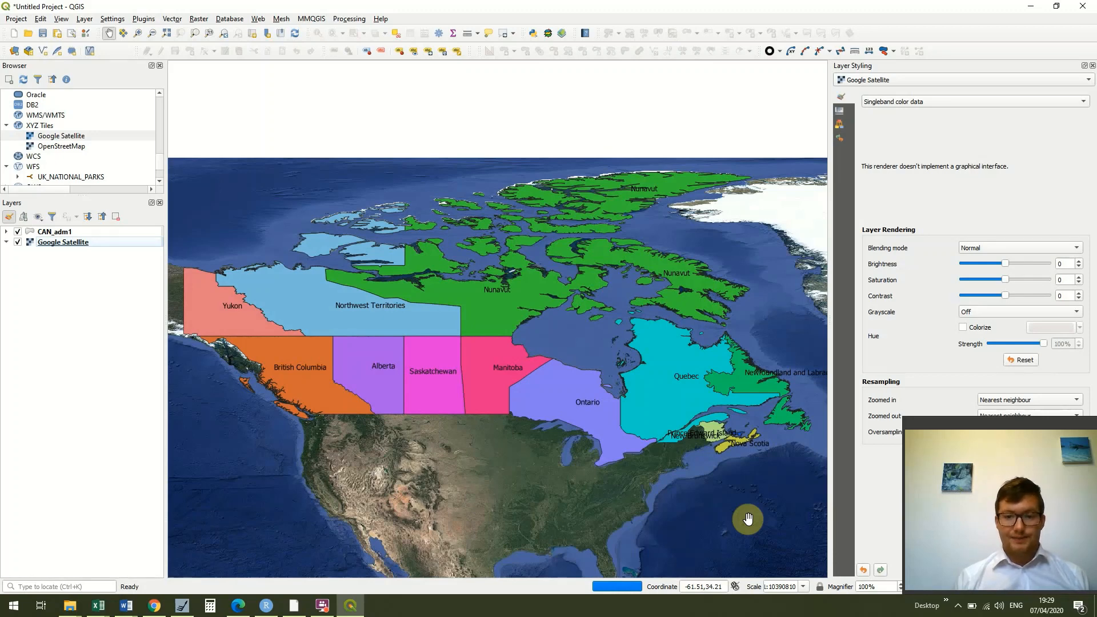
{"action": "mouse_move", "coordinate": [706, 452]}
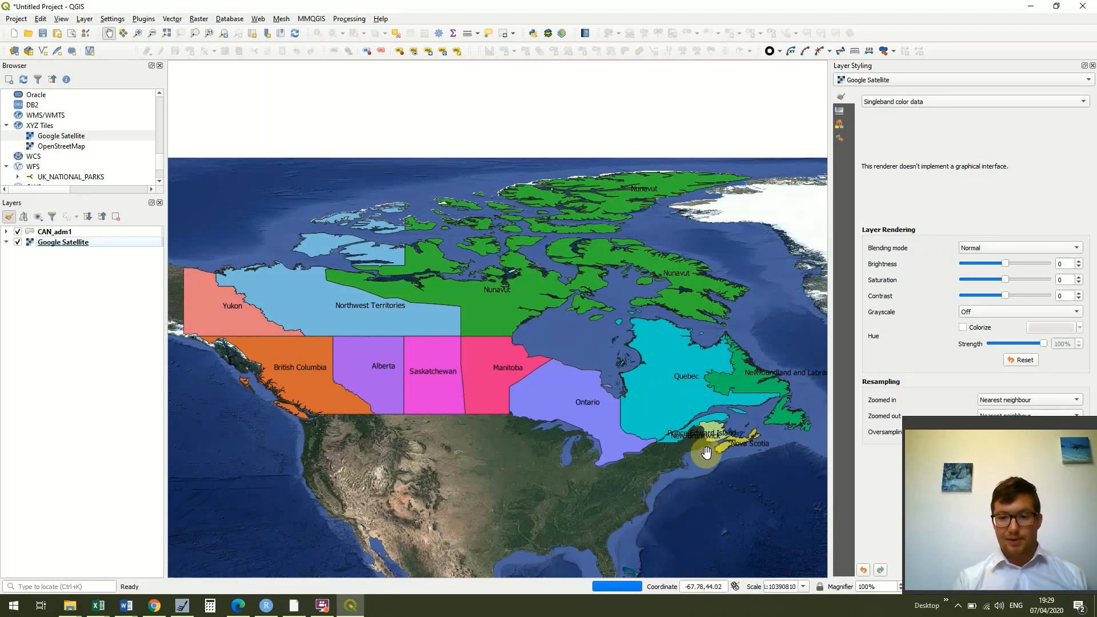
{"action": "mouse_move", "coordinate": [716, 438]}
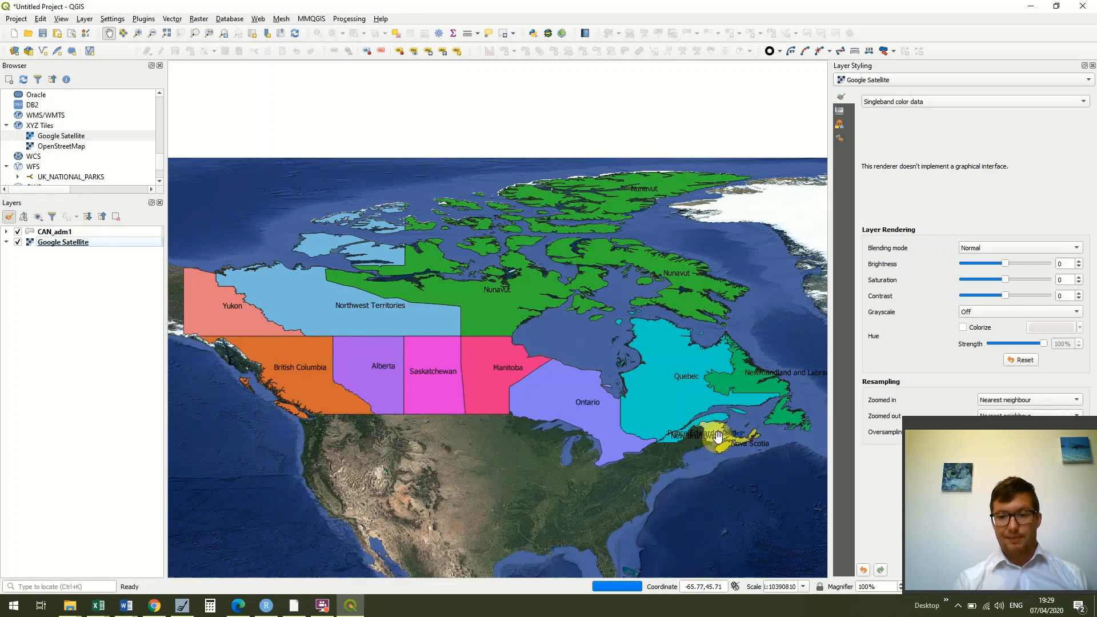
{"action": "mouse_move", "coordinate": [718, 441]}
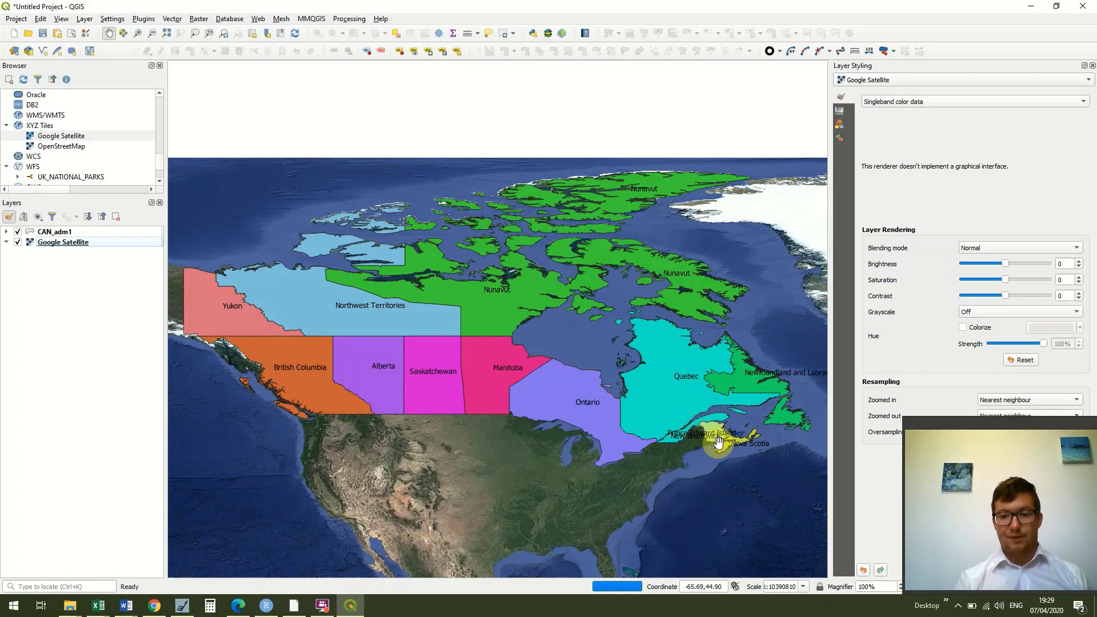
{"action": "mouse_move", "coordinate": [616, 479]}
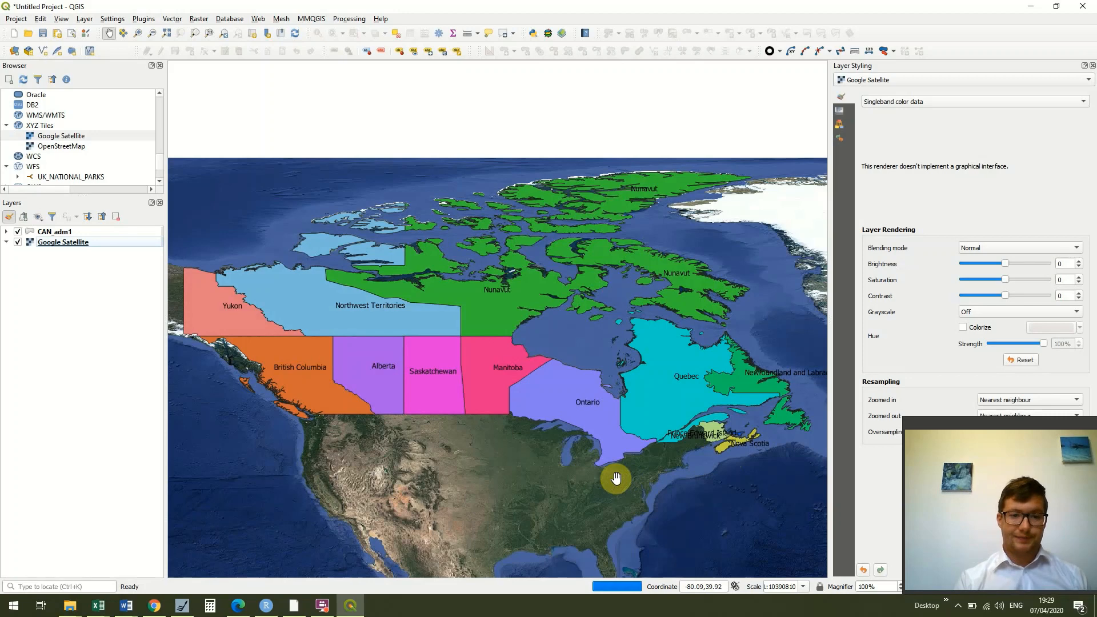
{"action": "mouse_move", "coordinate": [654, 512]}
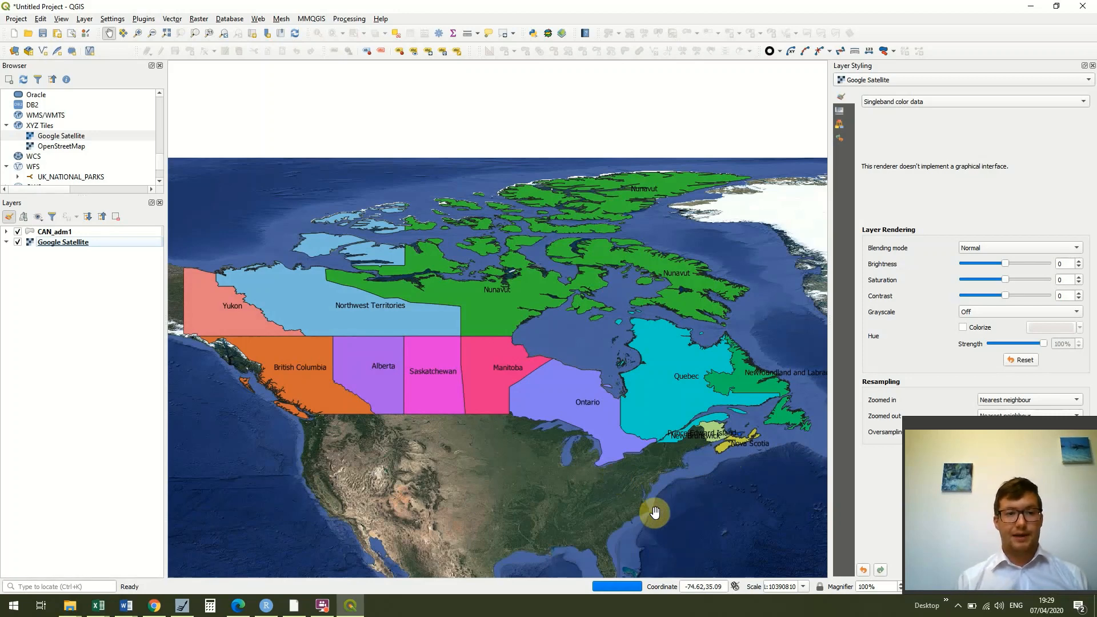